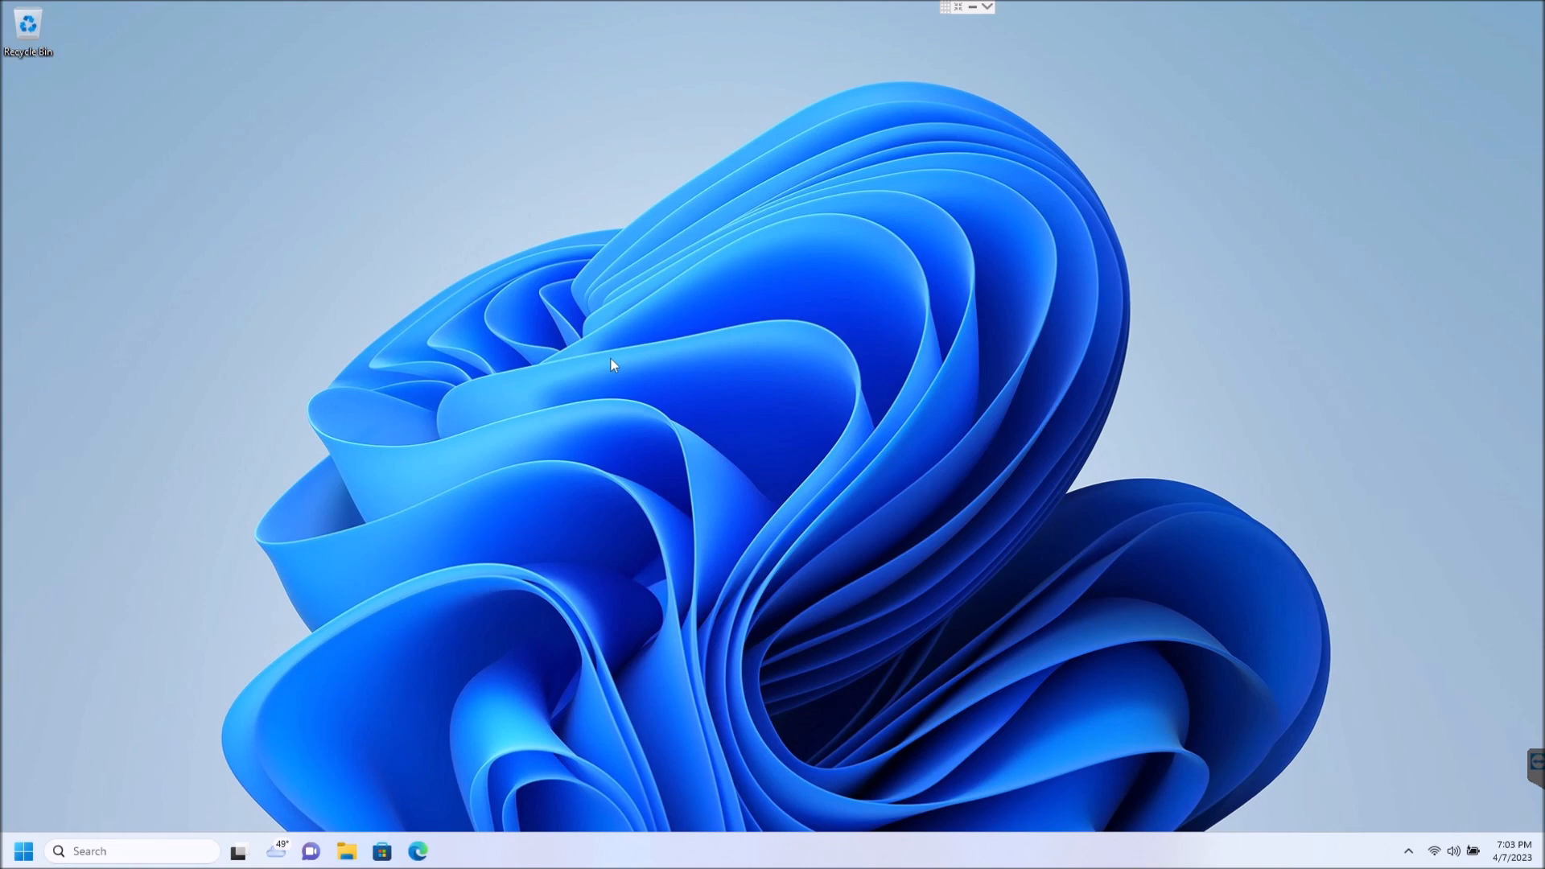
pyautogui.moveTo(619, 345)
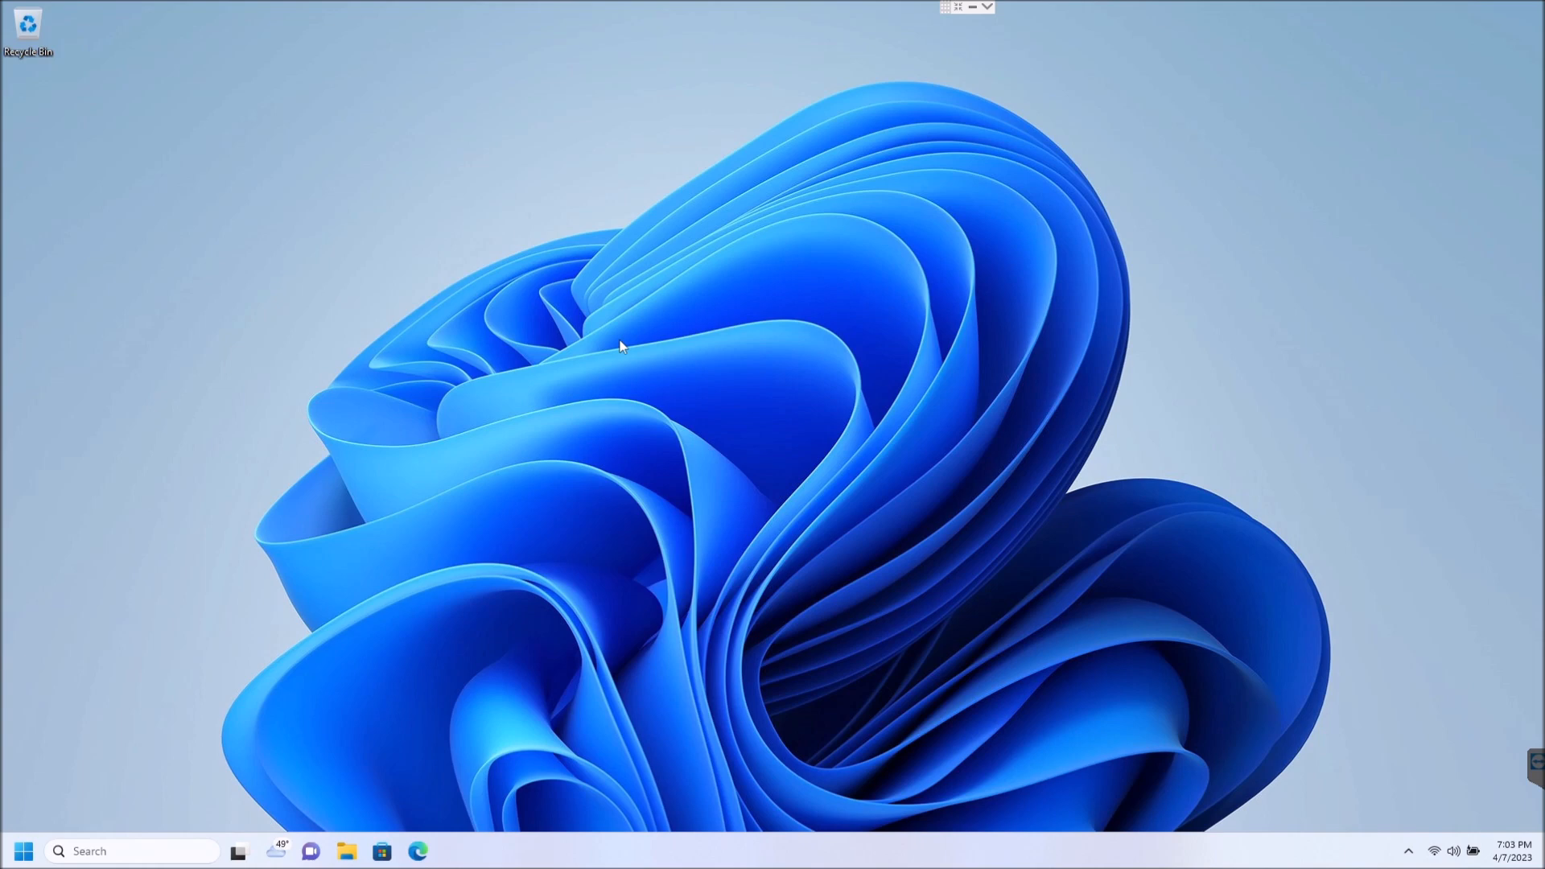
pyautogui.moveTo(444, 278)
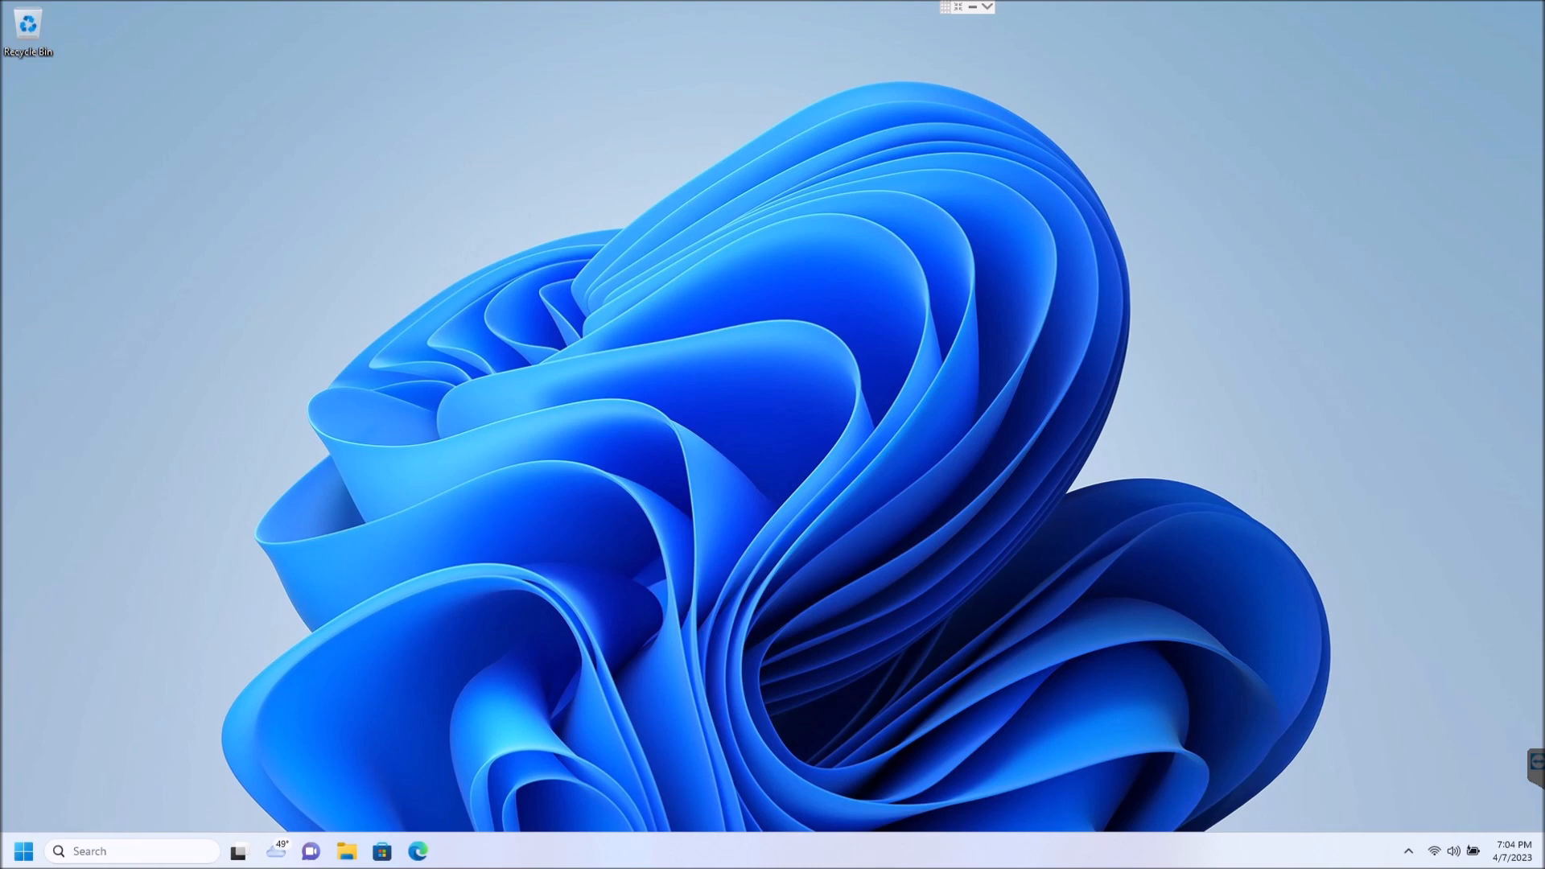
pyautogui.moveTo(324, 442)
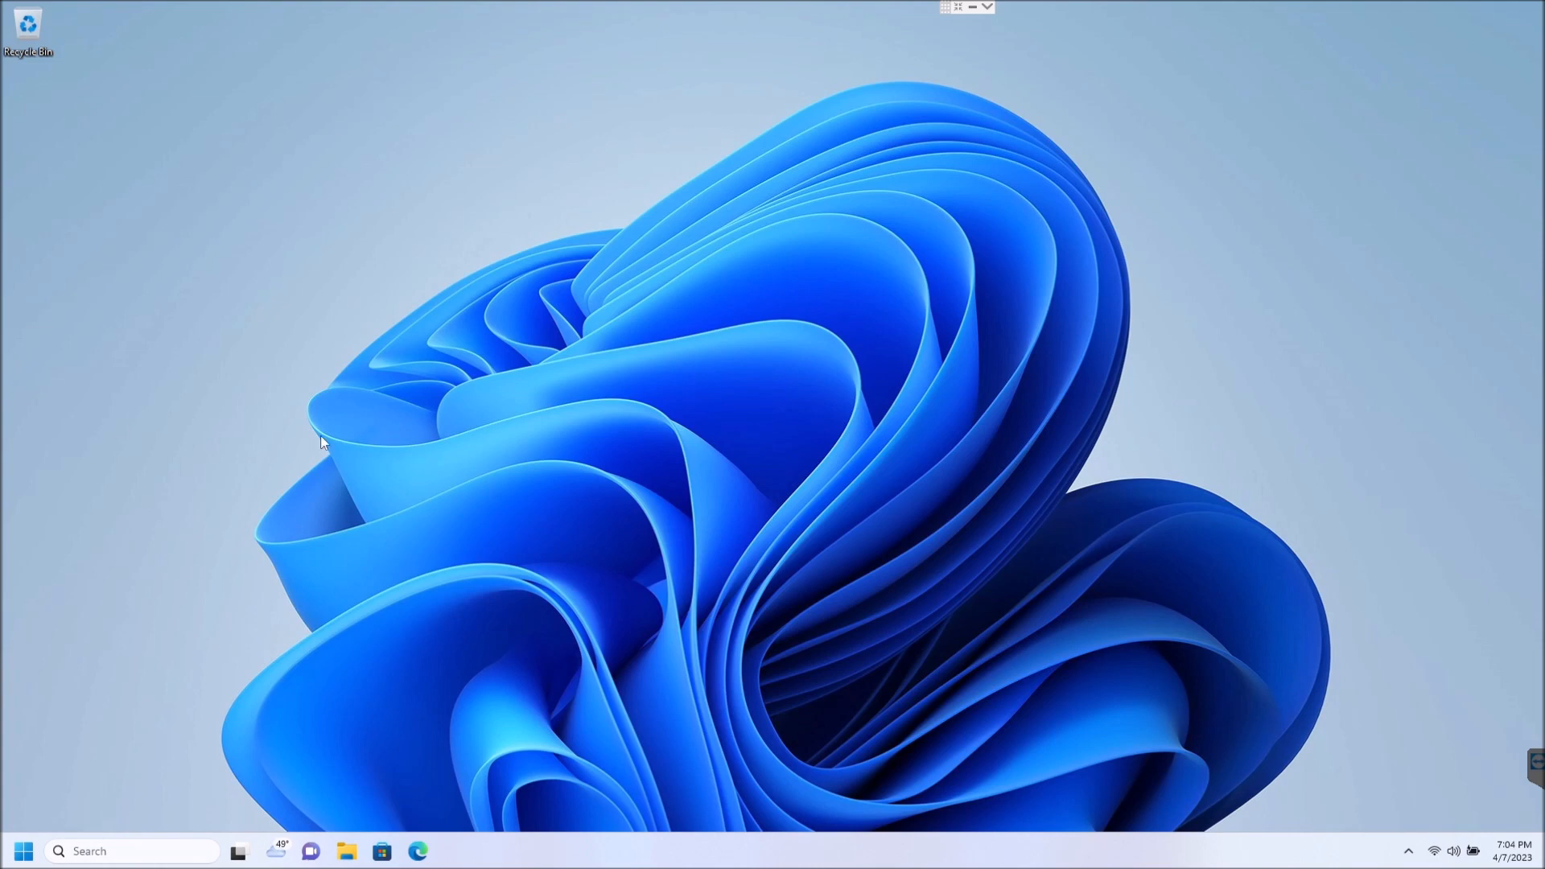
pyautogui.moveTo(215, 791)
pyautogui.write('computer sh')
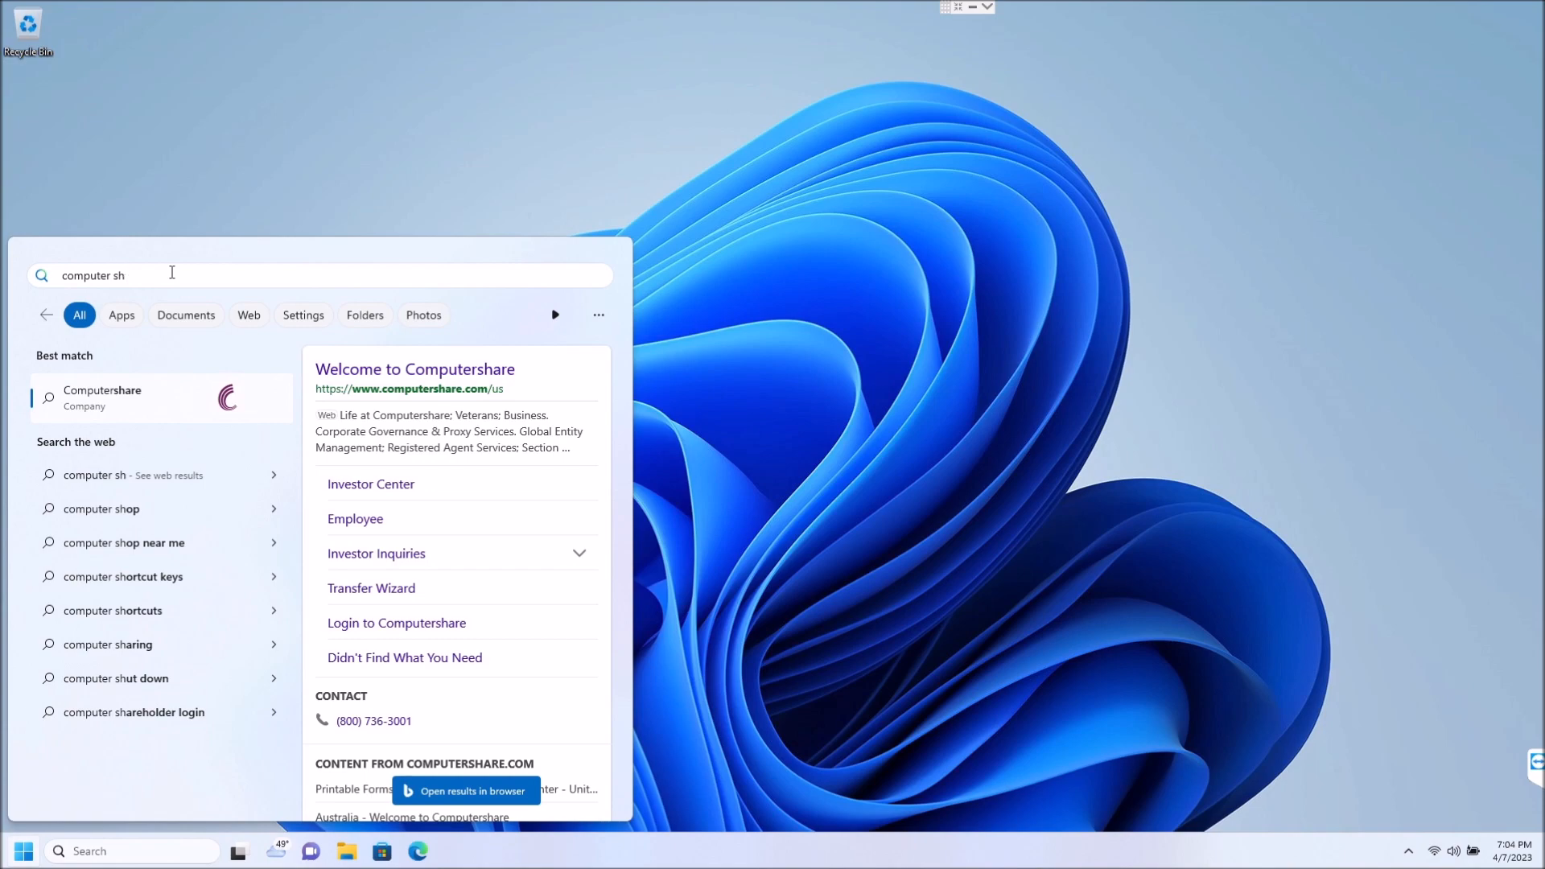
# Step: Search for 'regedit' in Windows Search and launch Registry Editor from the results
pyautogui.scroll(-3)
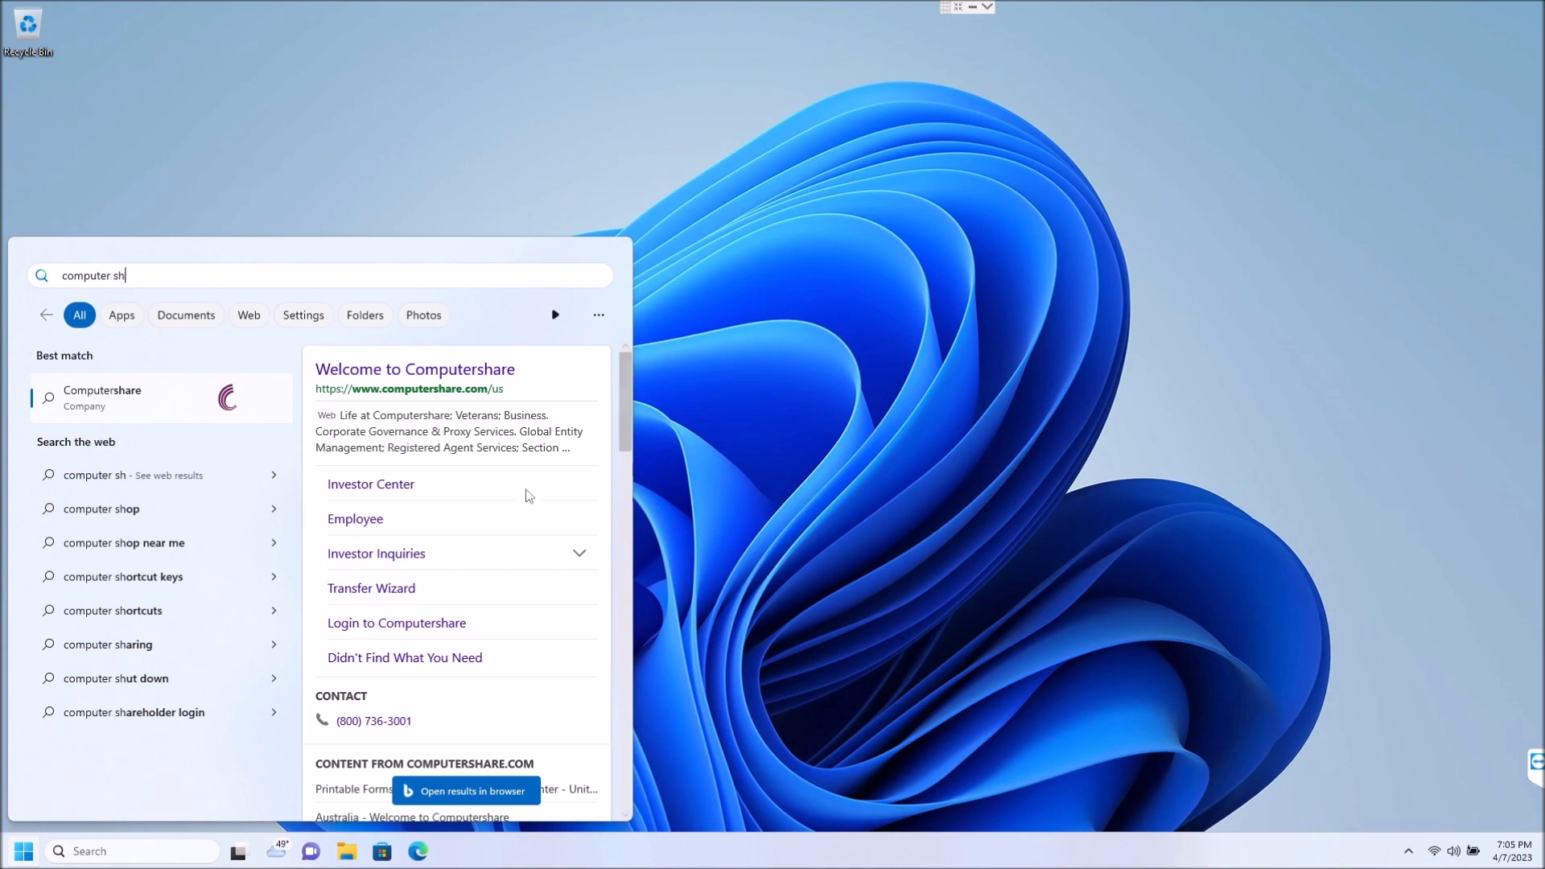
pyautogui.scroll(-3)
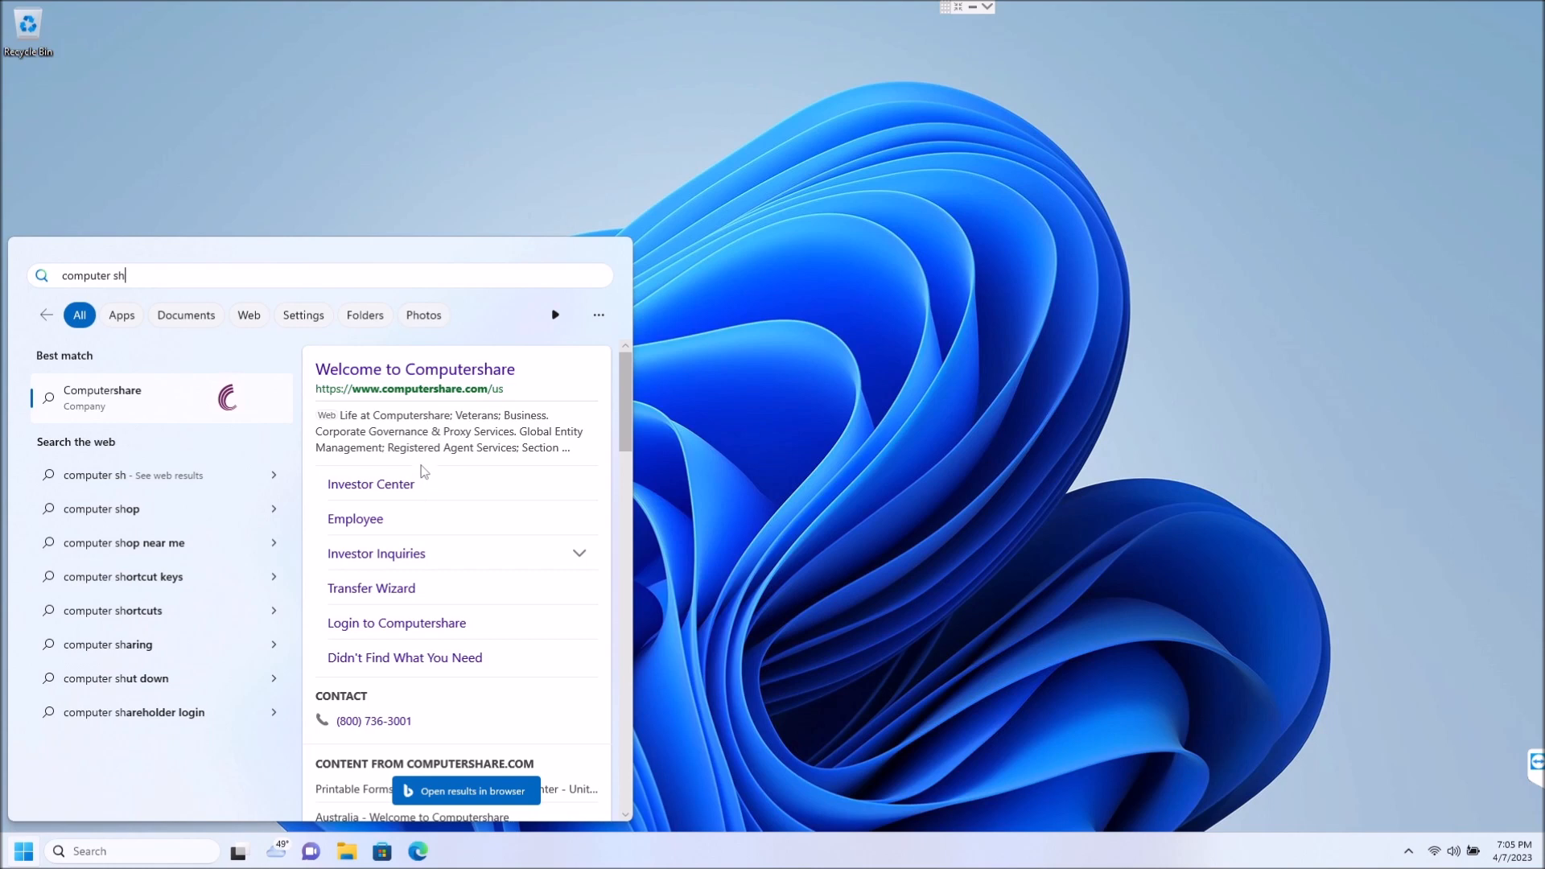
pyautogui.moveTo(489, 623)
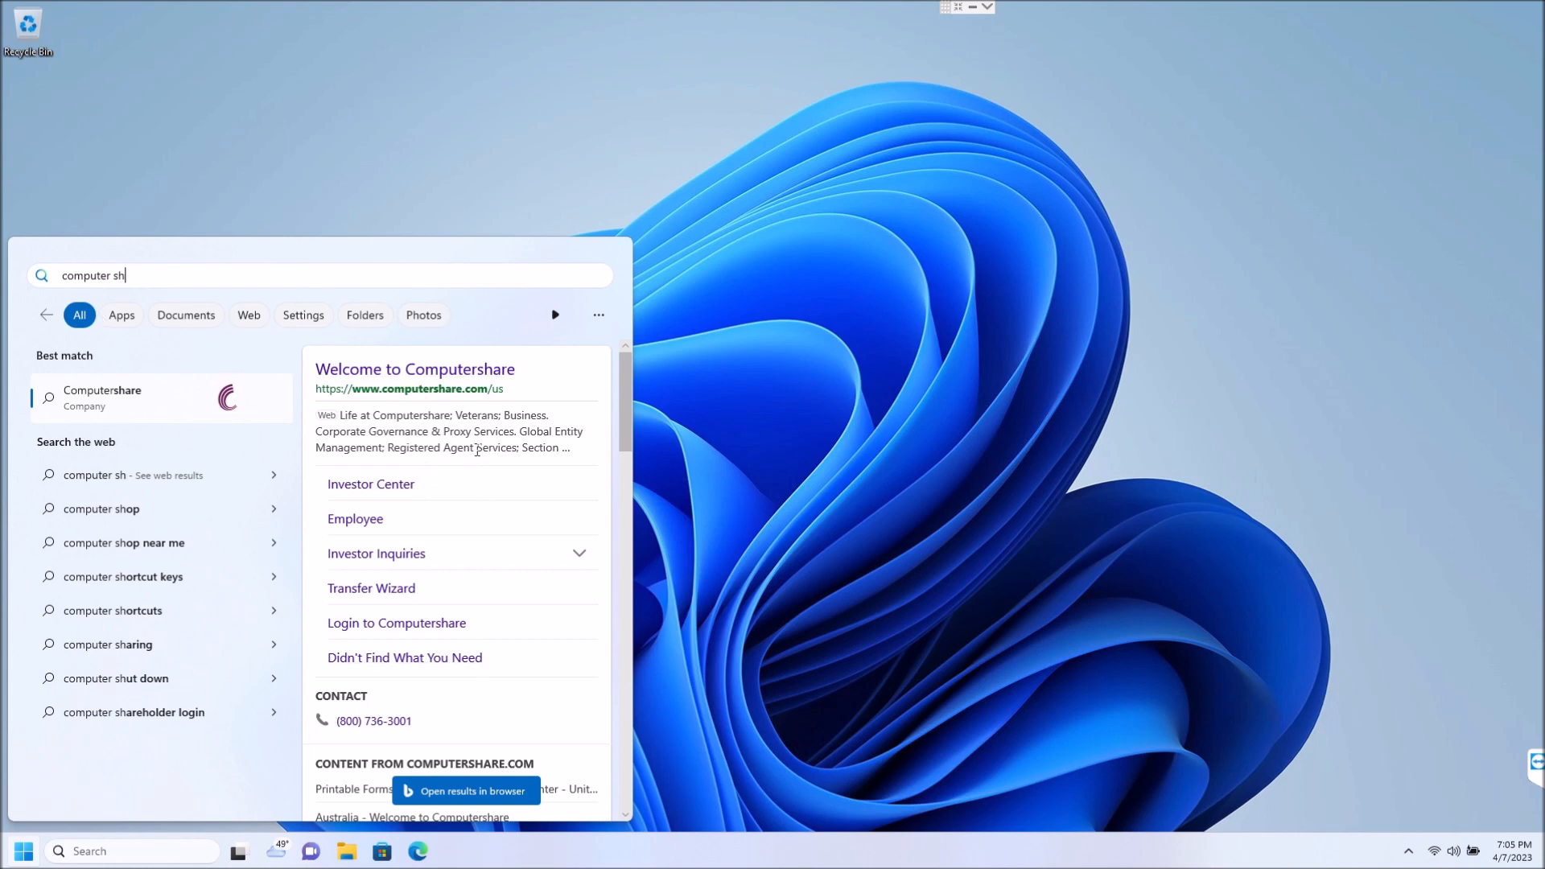
pyautogui.moveTo(501, 434)
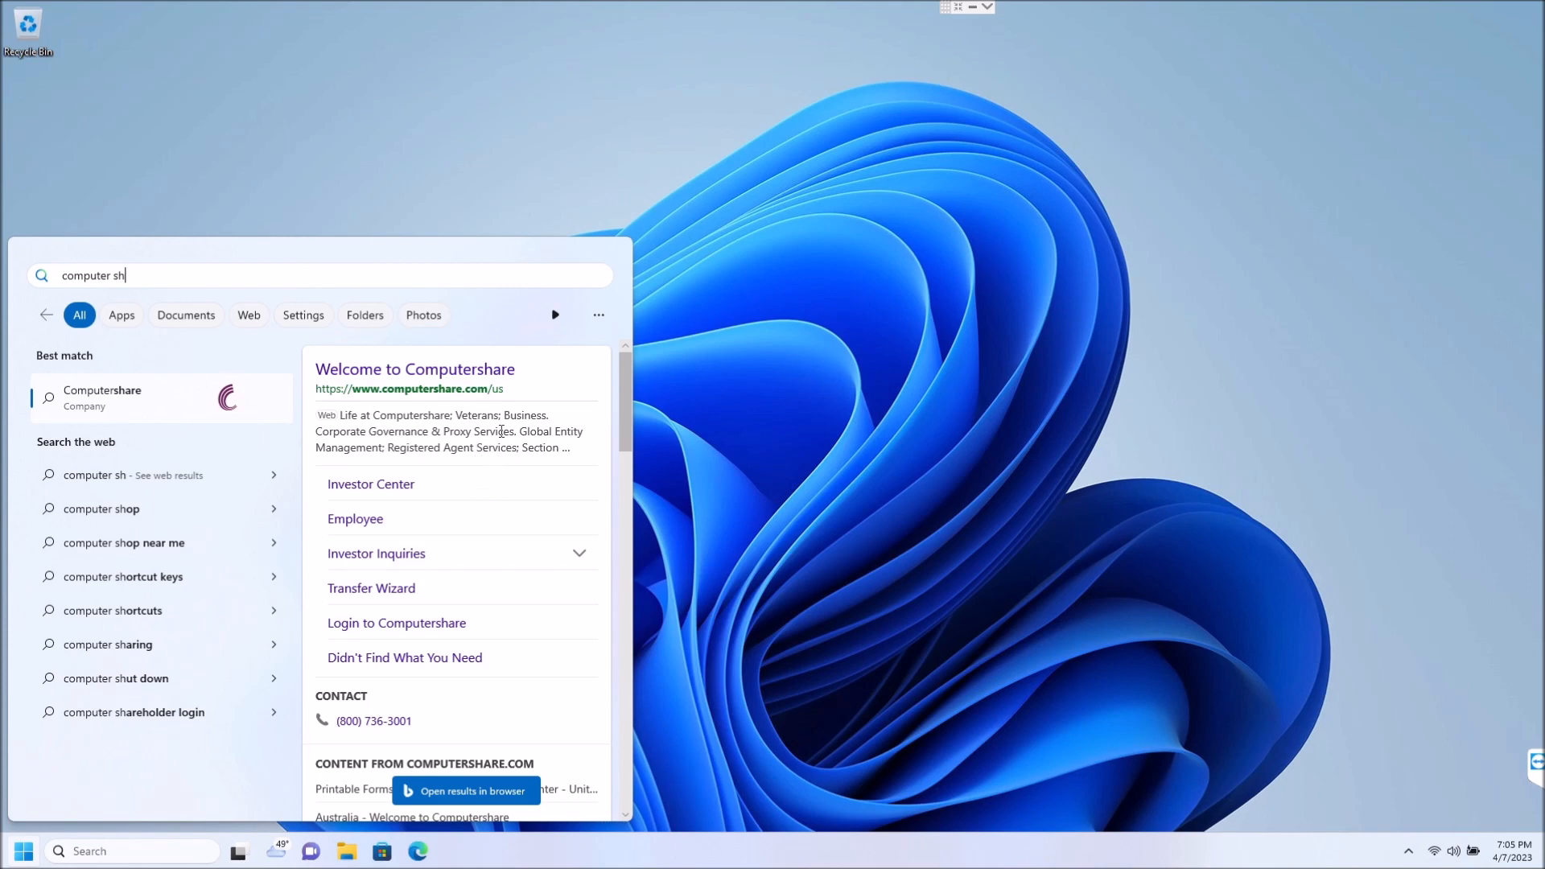
pyautogui.moveTo(171, 278)
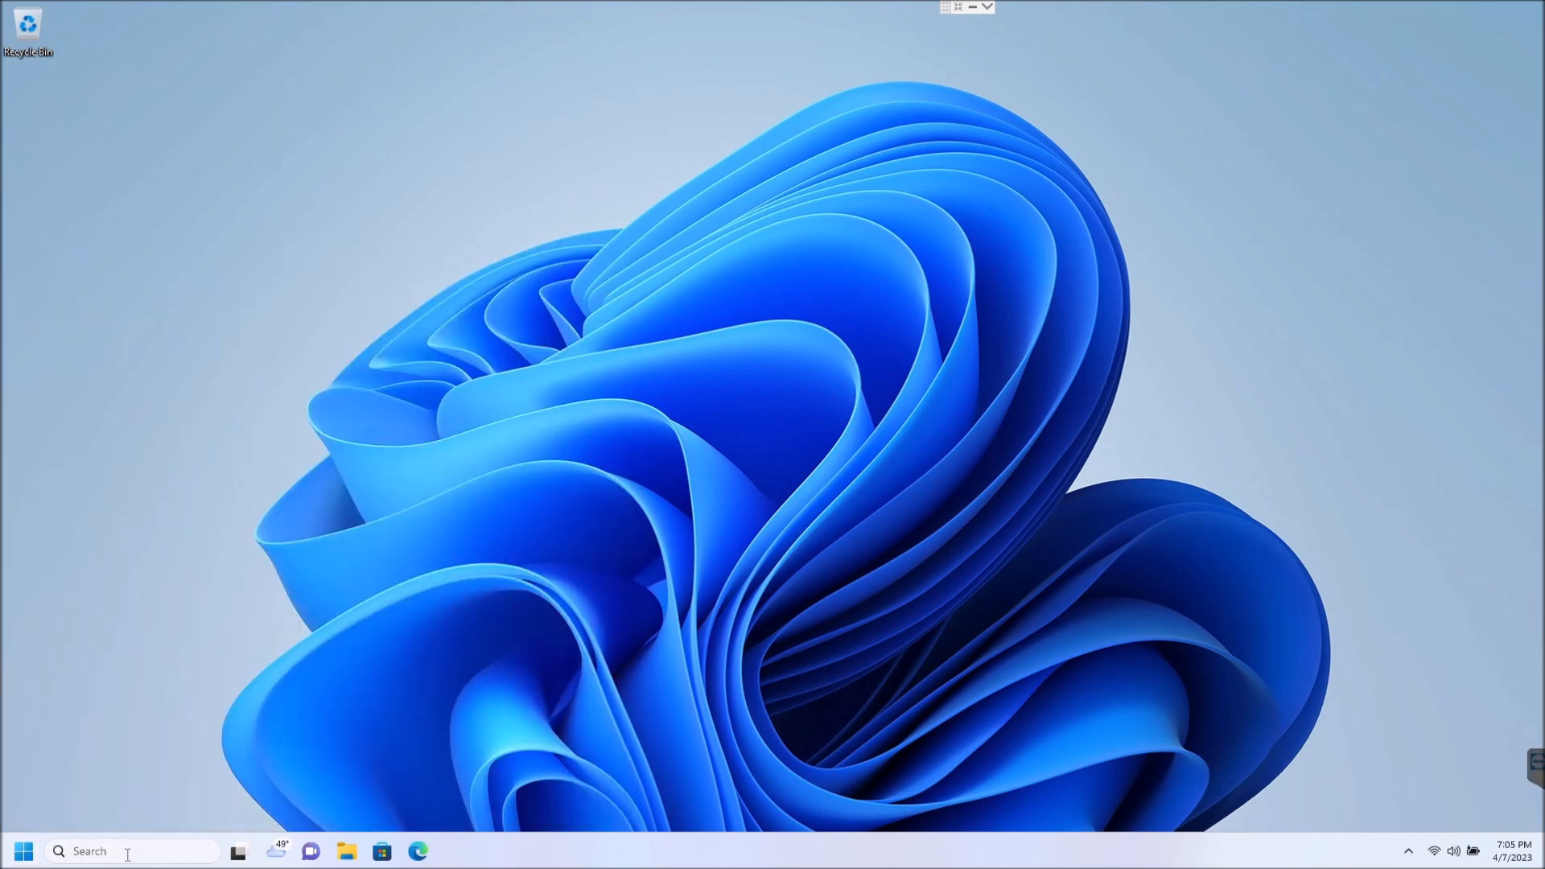
pyautogui.write('registry Editor')
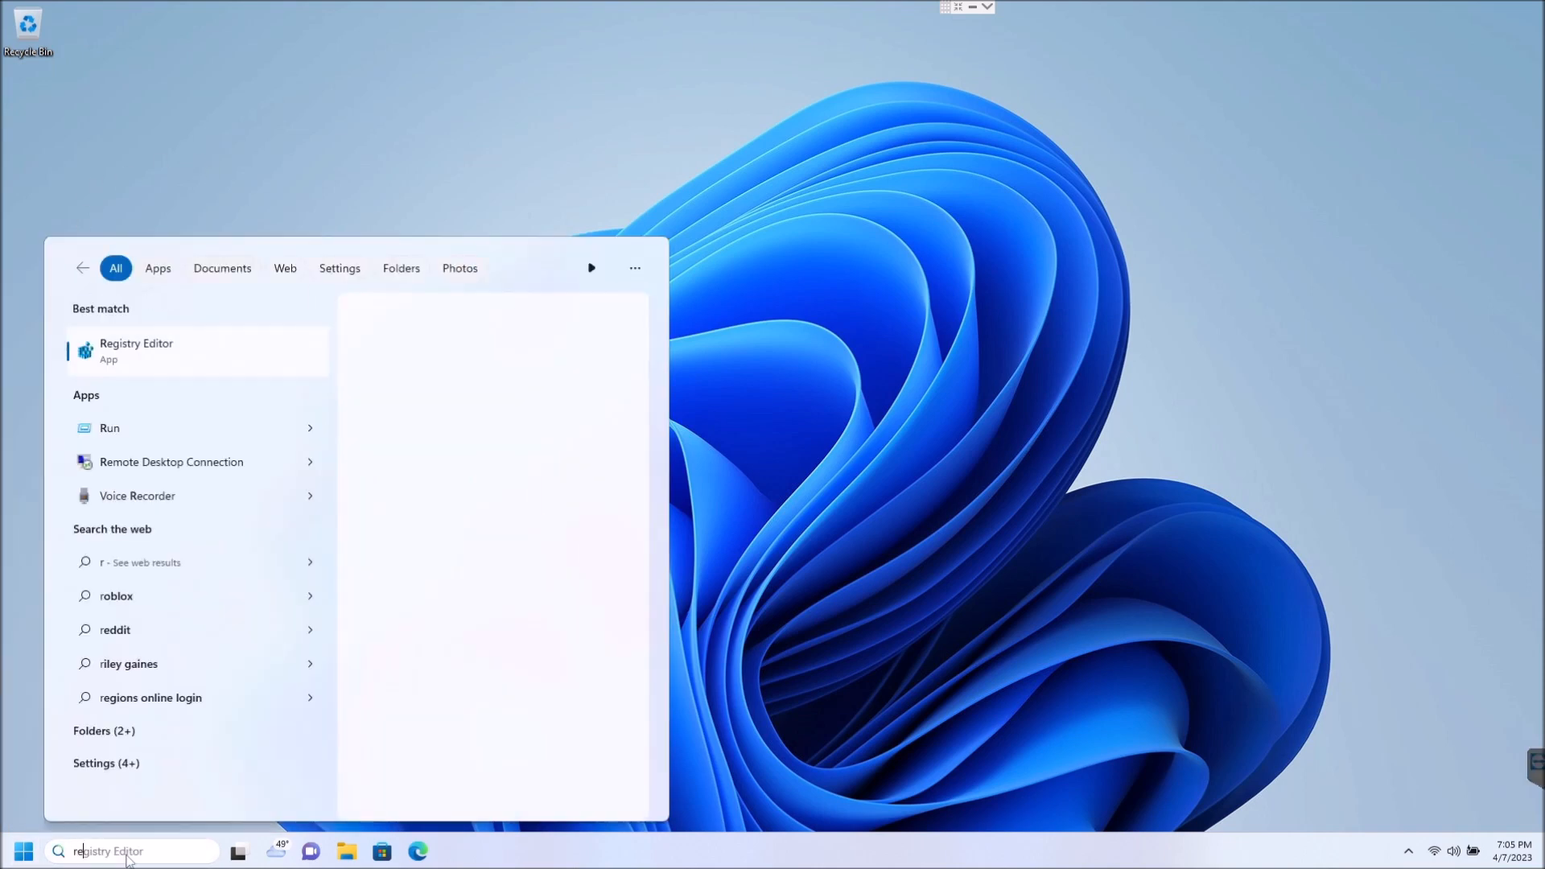
pyautogui.write('regedit')
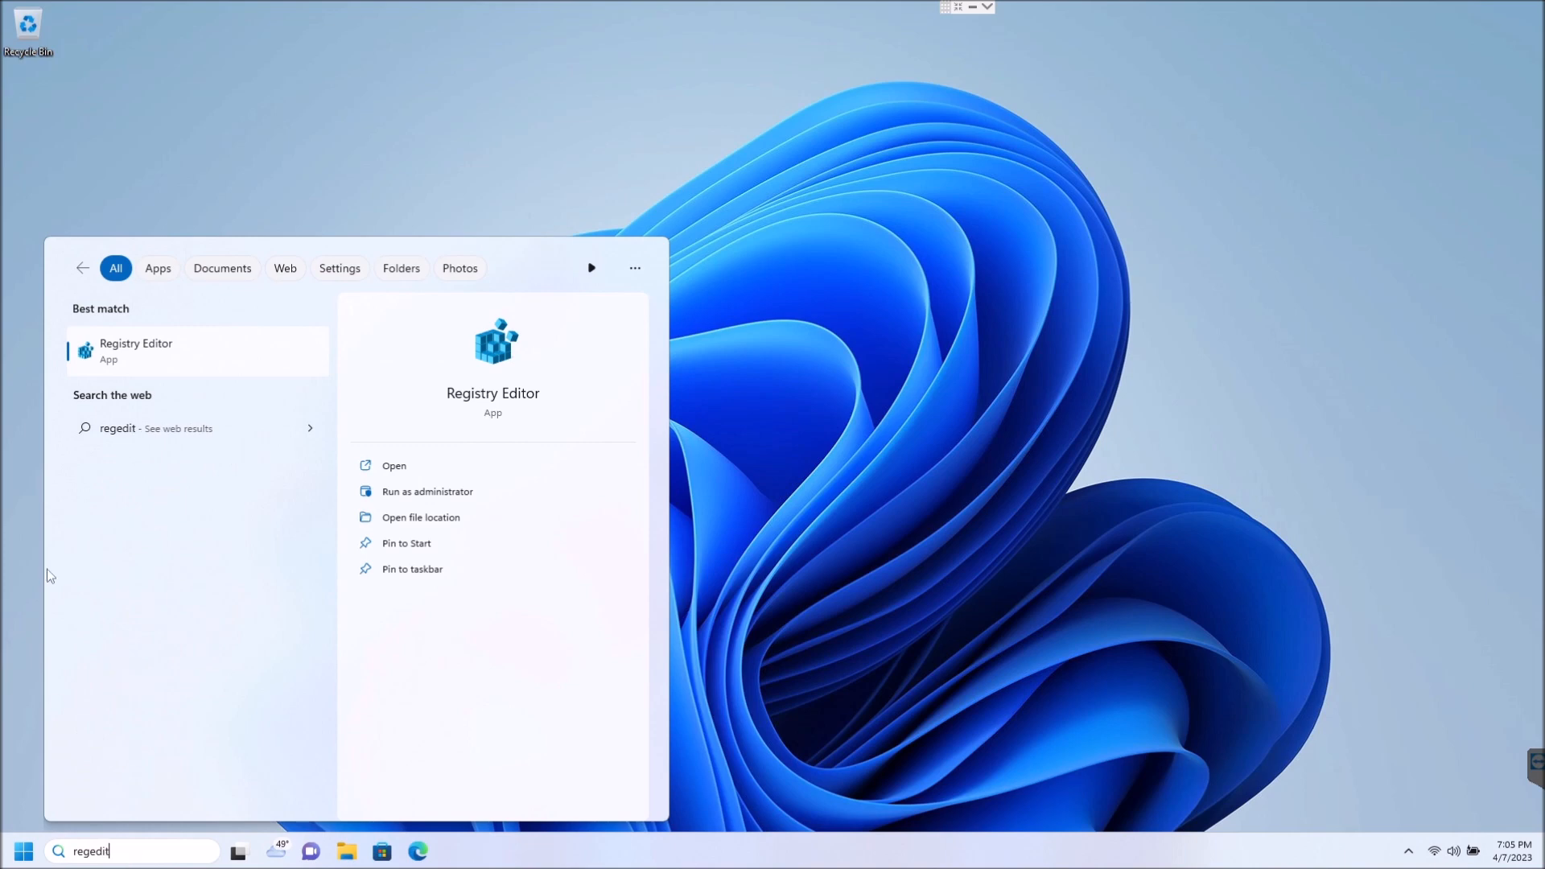
pyautogui.click(392, 465)
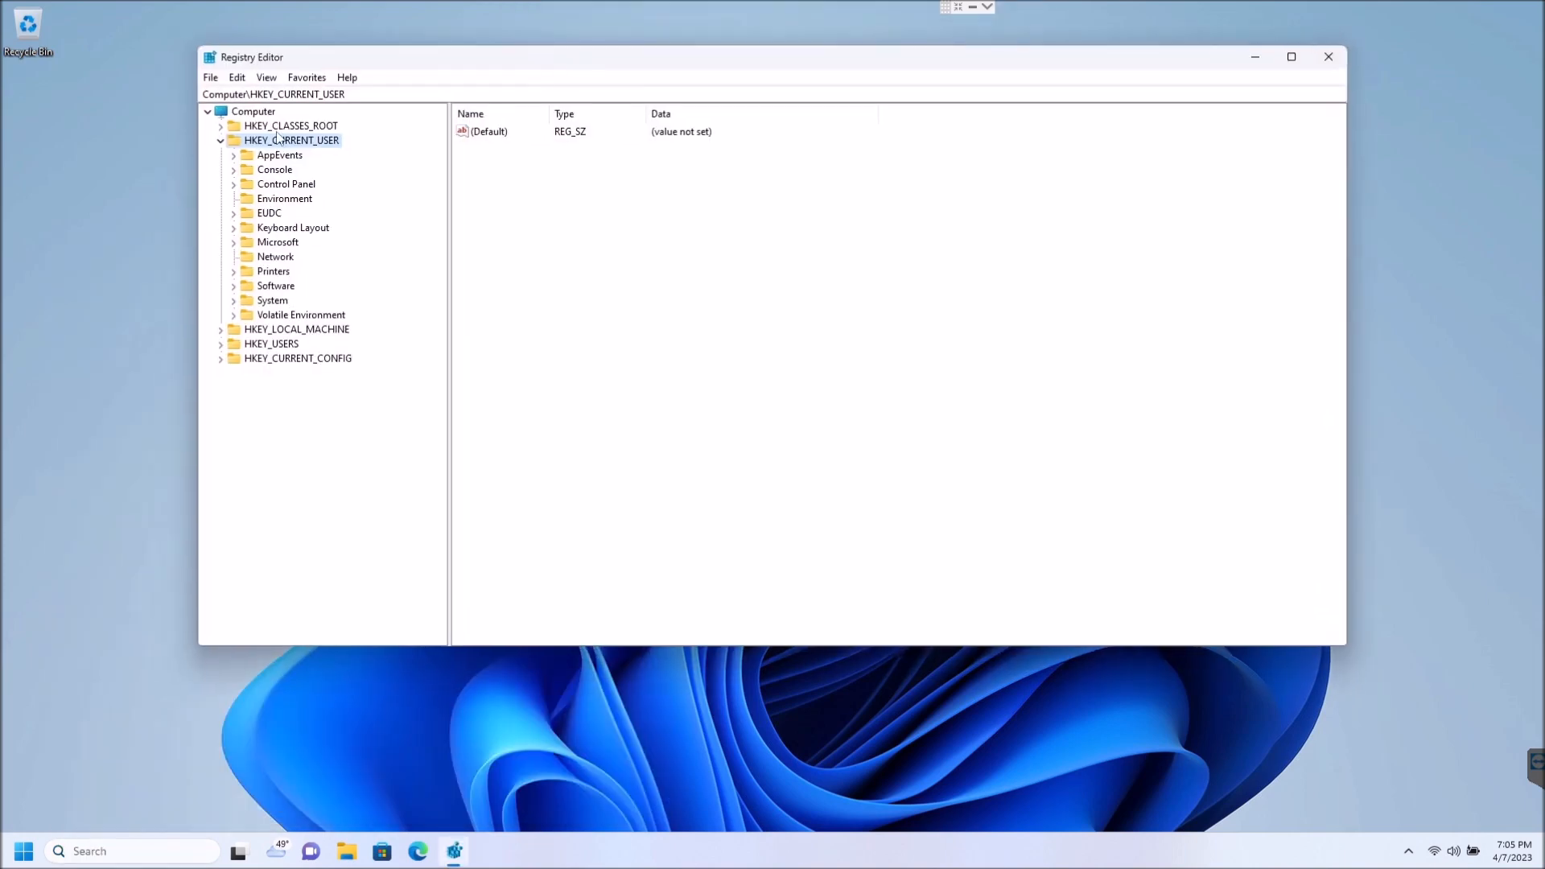
# Step: Expand the tree to HKEY_CURRENT_USER\Software\Policies\Microsoft\Windows to reveal its subkeys
pyautogui.click(220, 140)
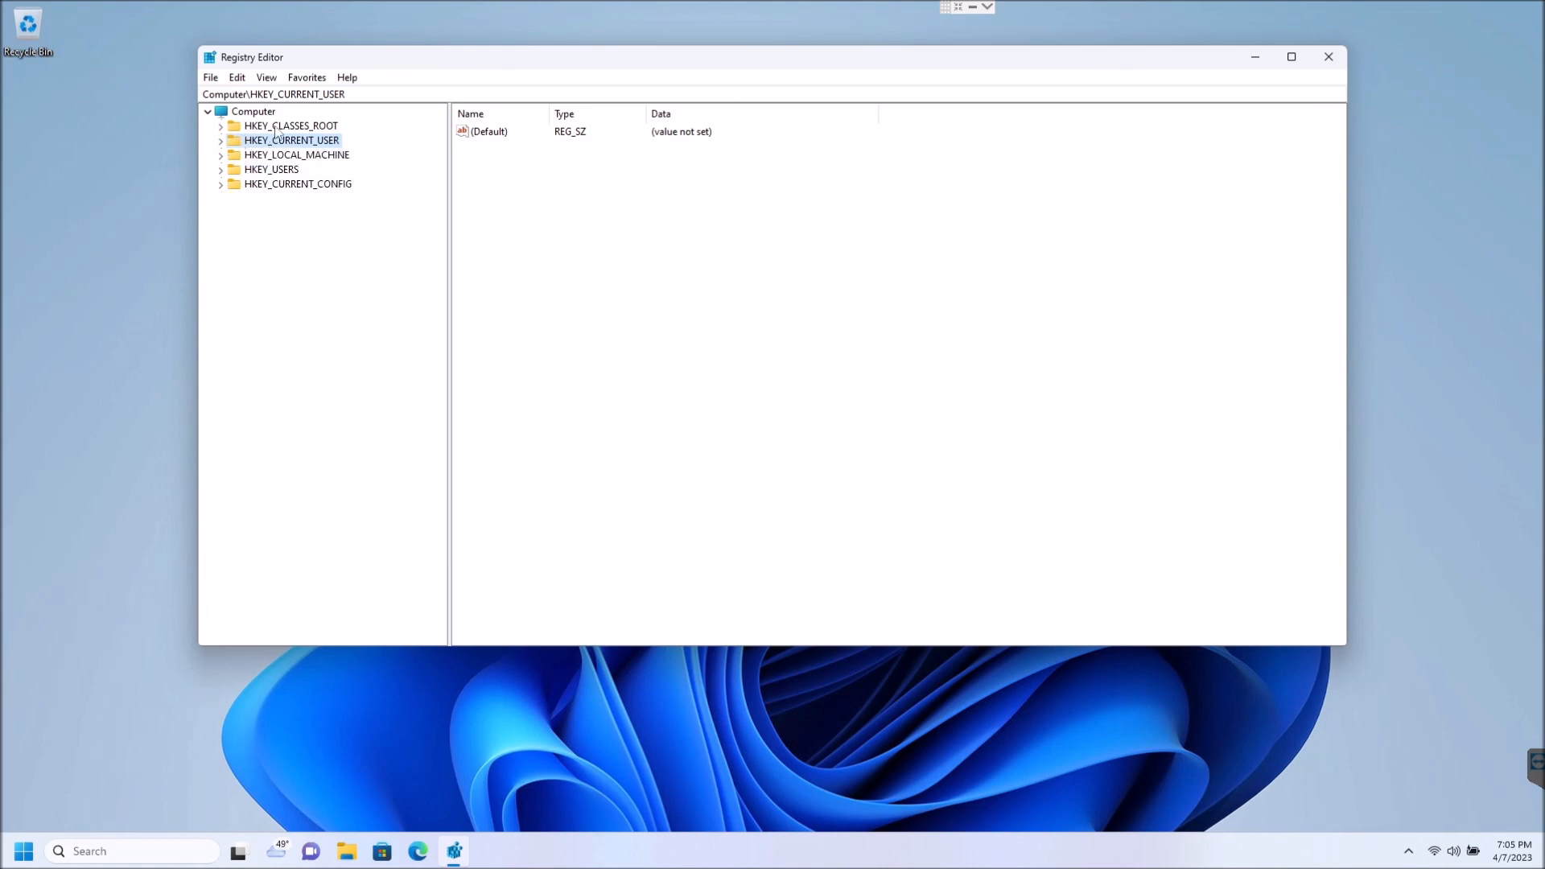
pyautogui.click(290, 126)
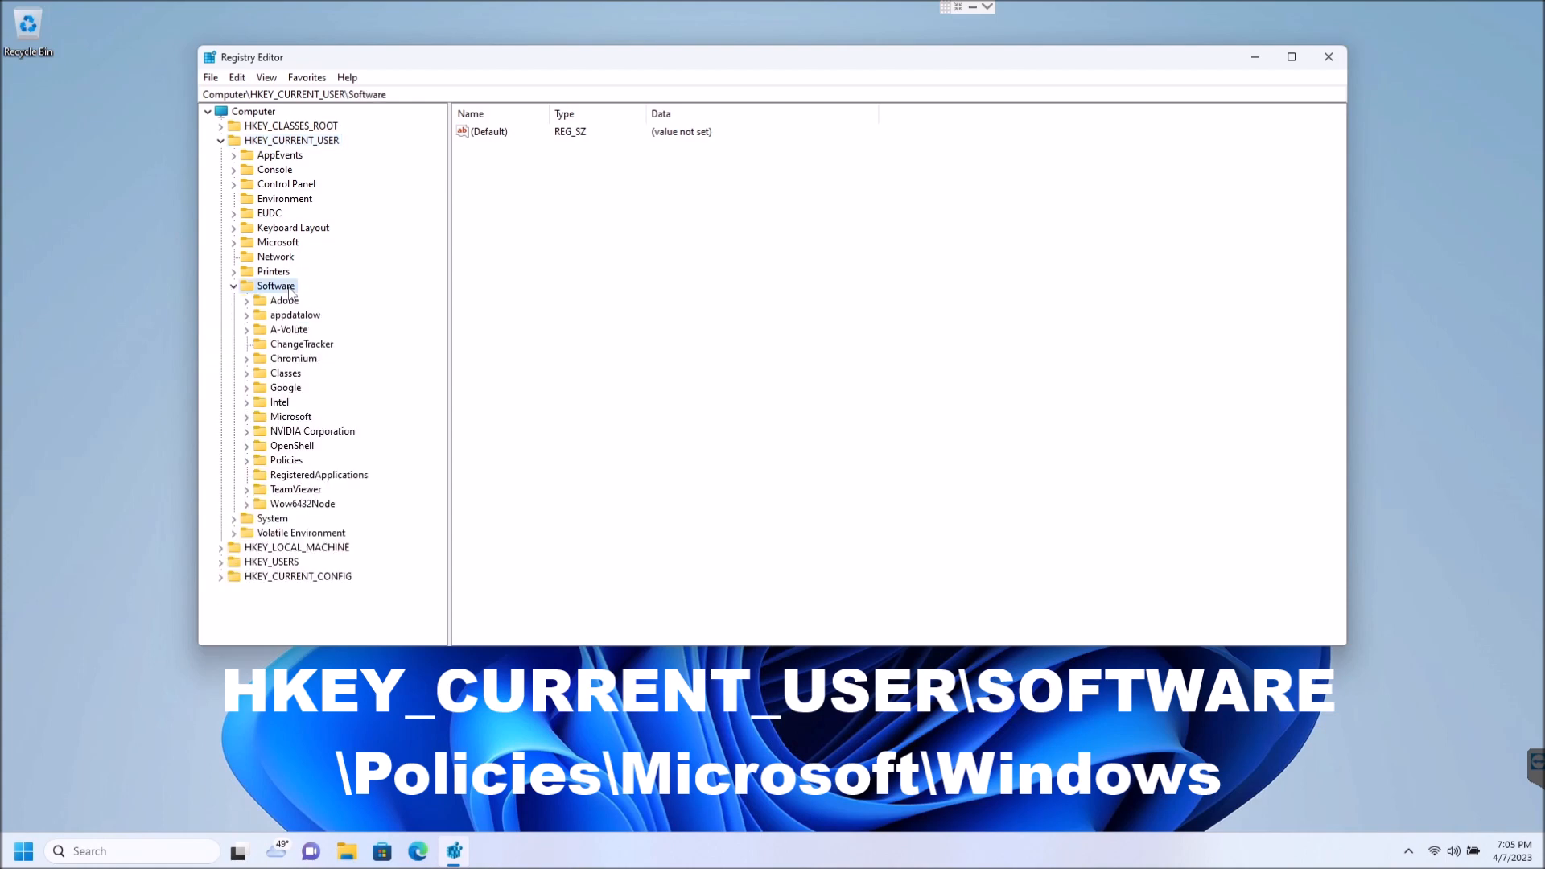
pyautogui.click(286, 459)
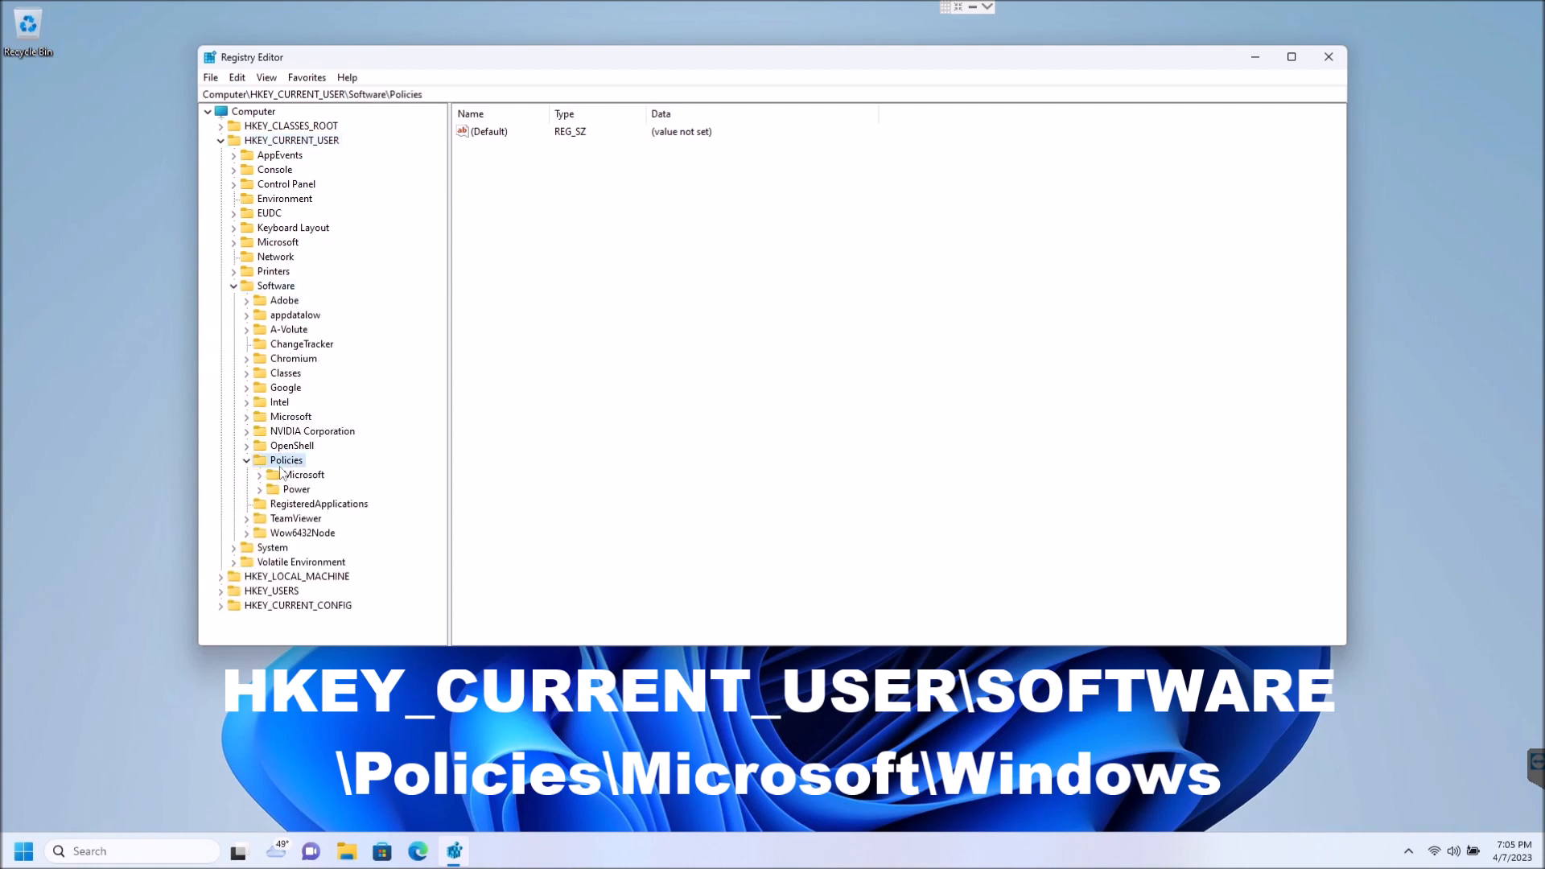
pyautogui.click(302, 474)
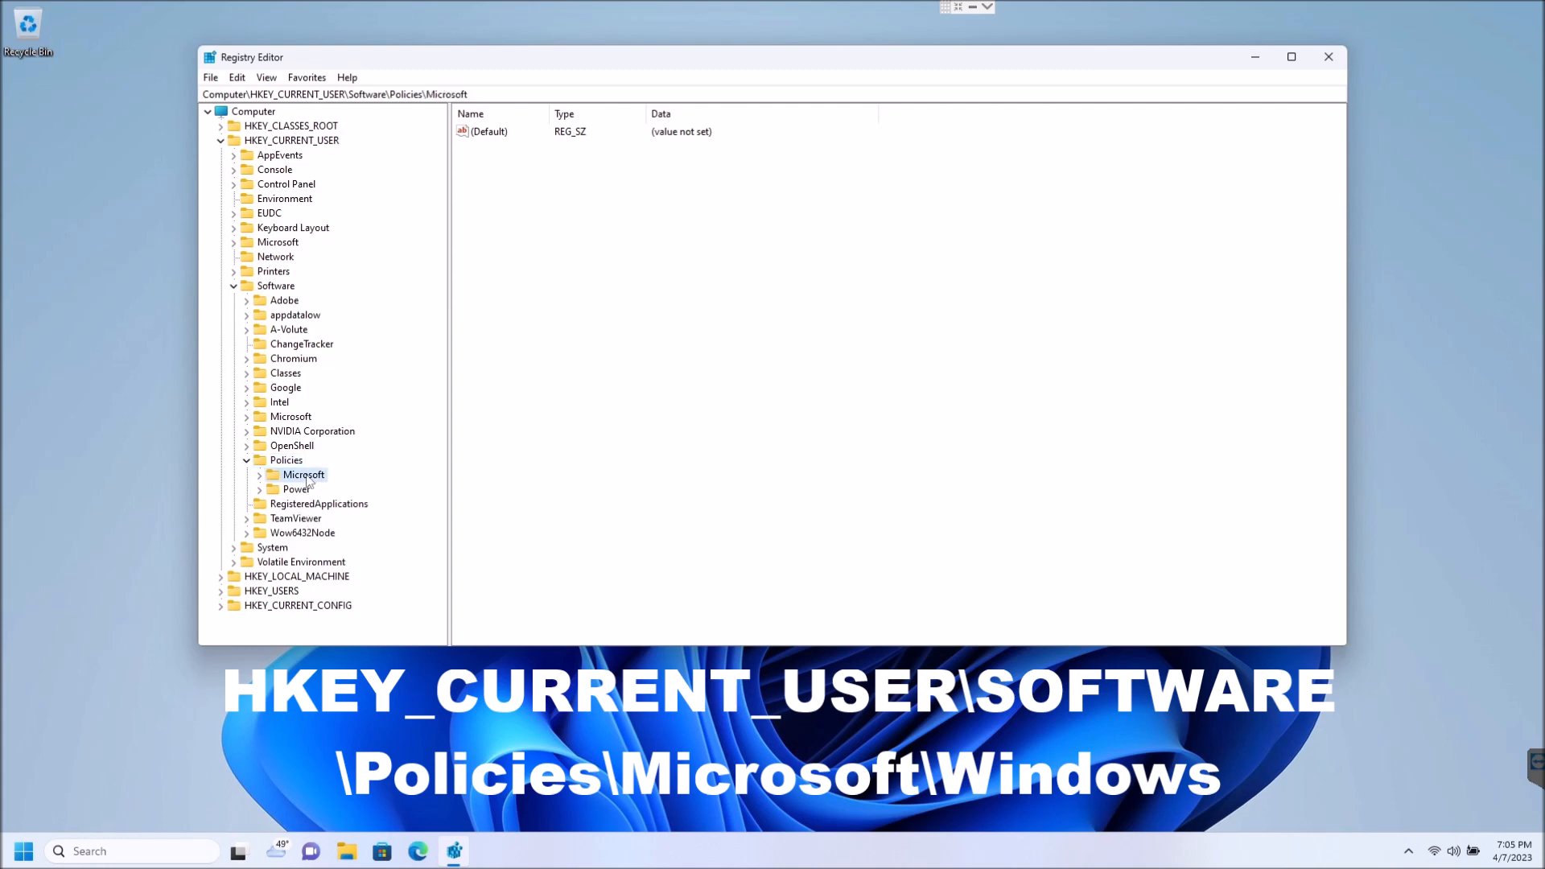
pyautogui.click(259, 474)
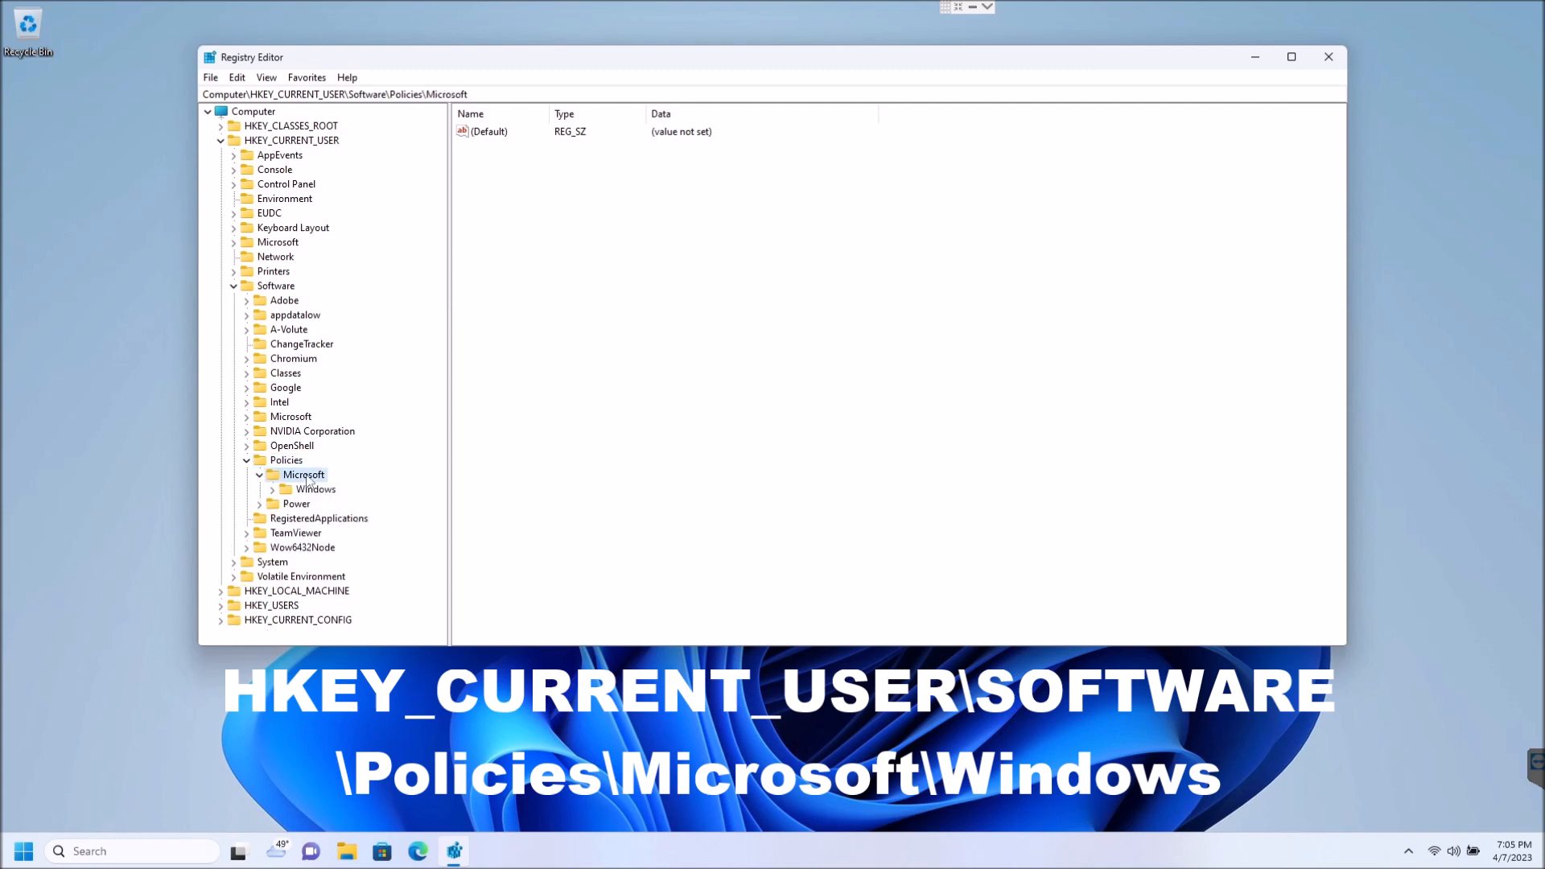
pyautogui.click(317, 488)
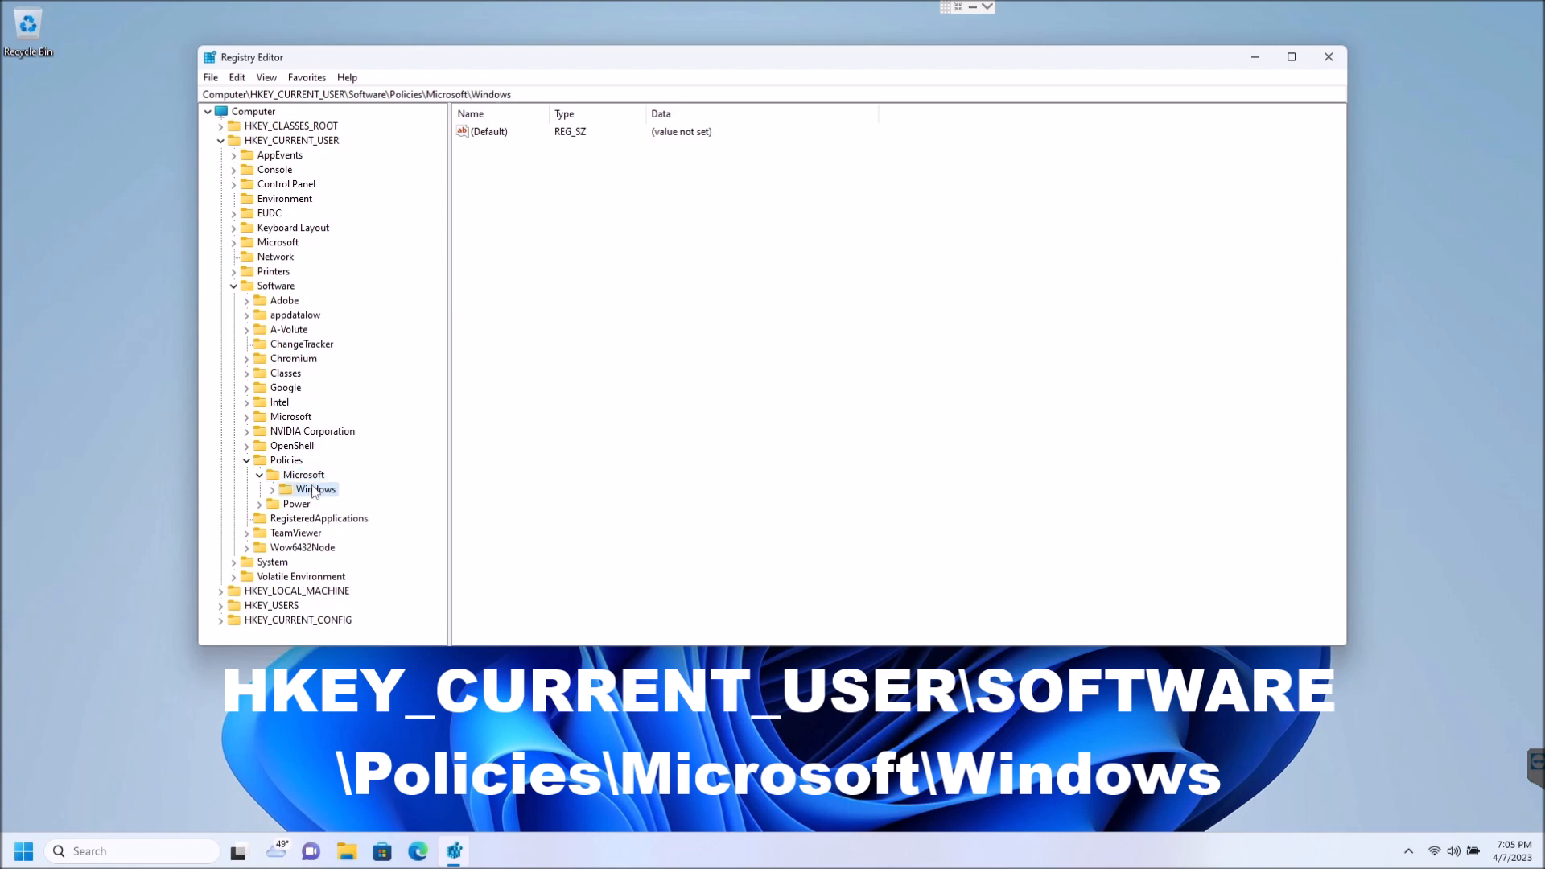
pyautogui.click(271, 488)
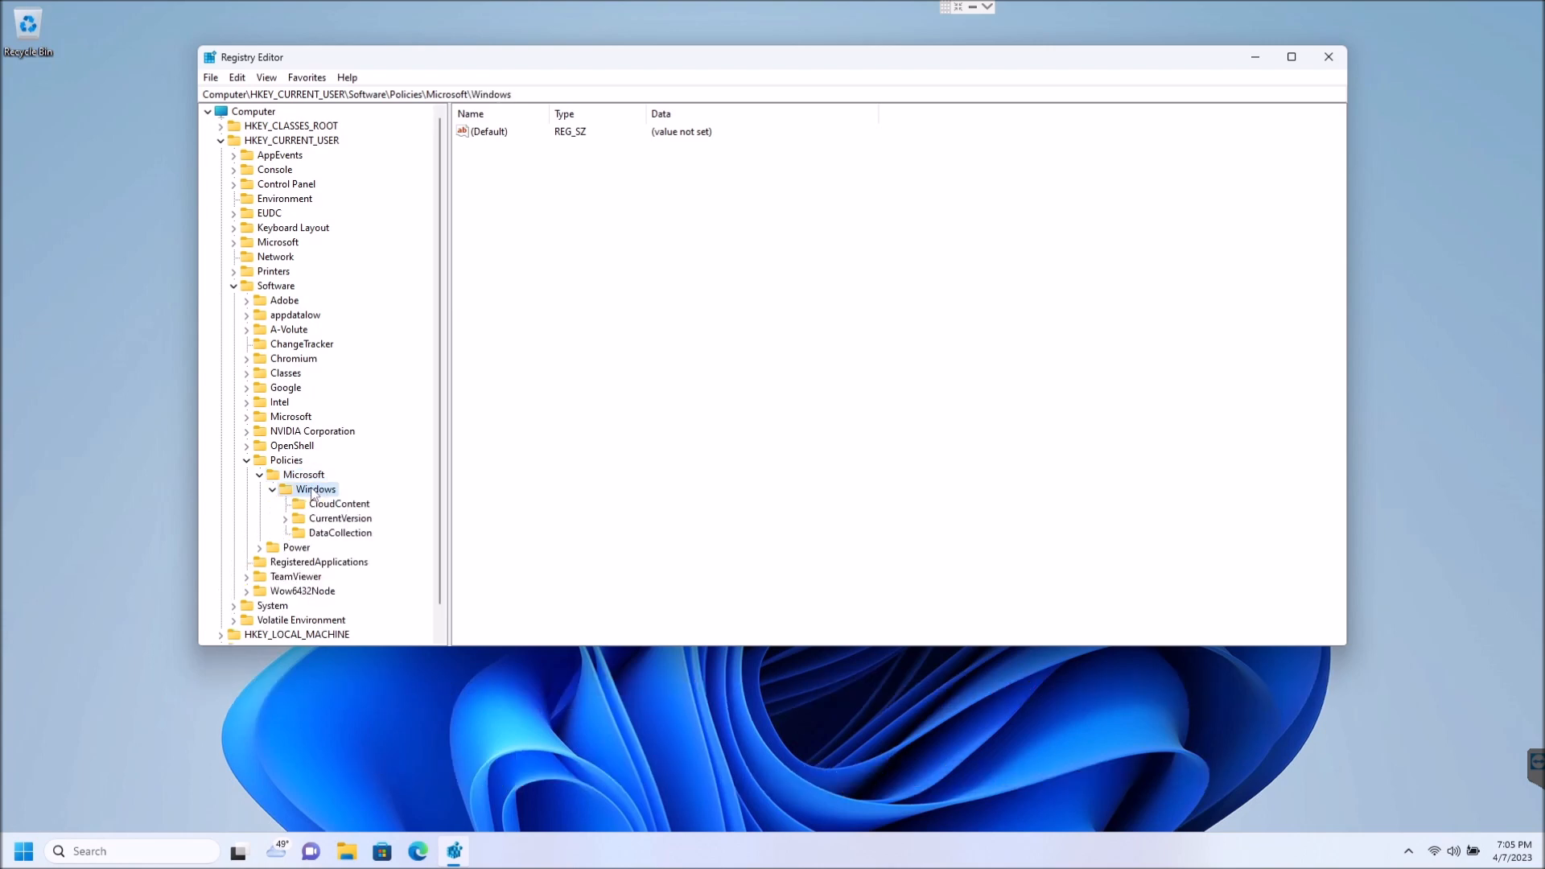
pyautogui.rightClick(316, 490)
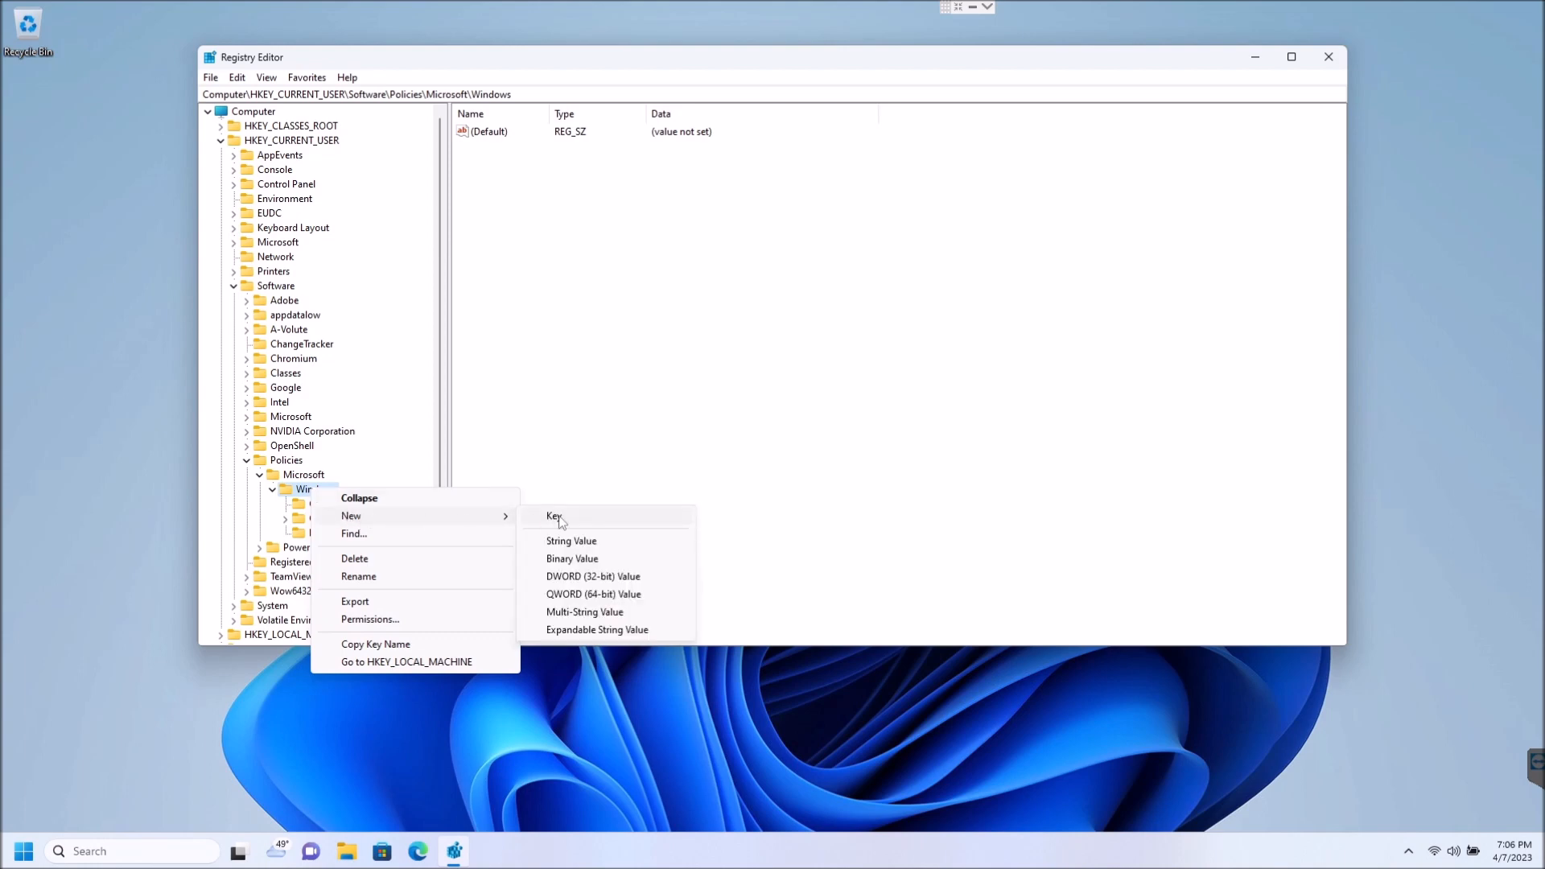
# Step: Create a new key named Explorer under the Windows policy key and select it
pyautogui.click(554, 516)
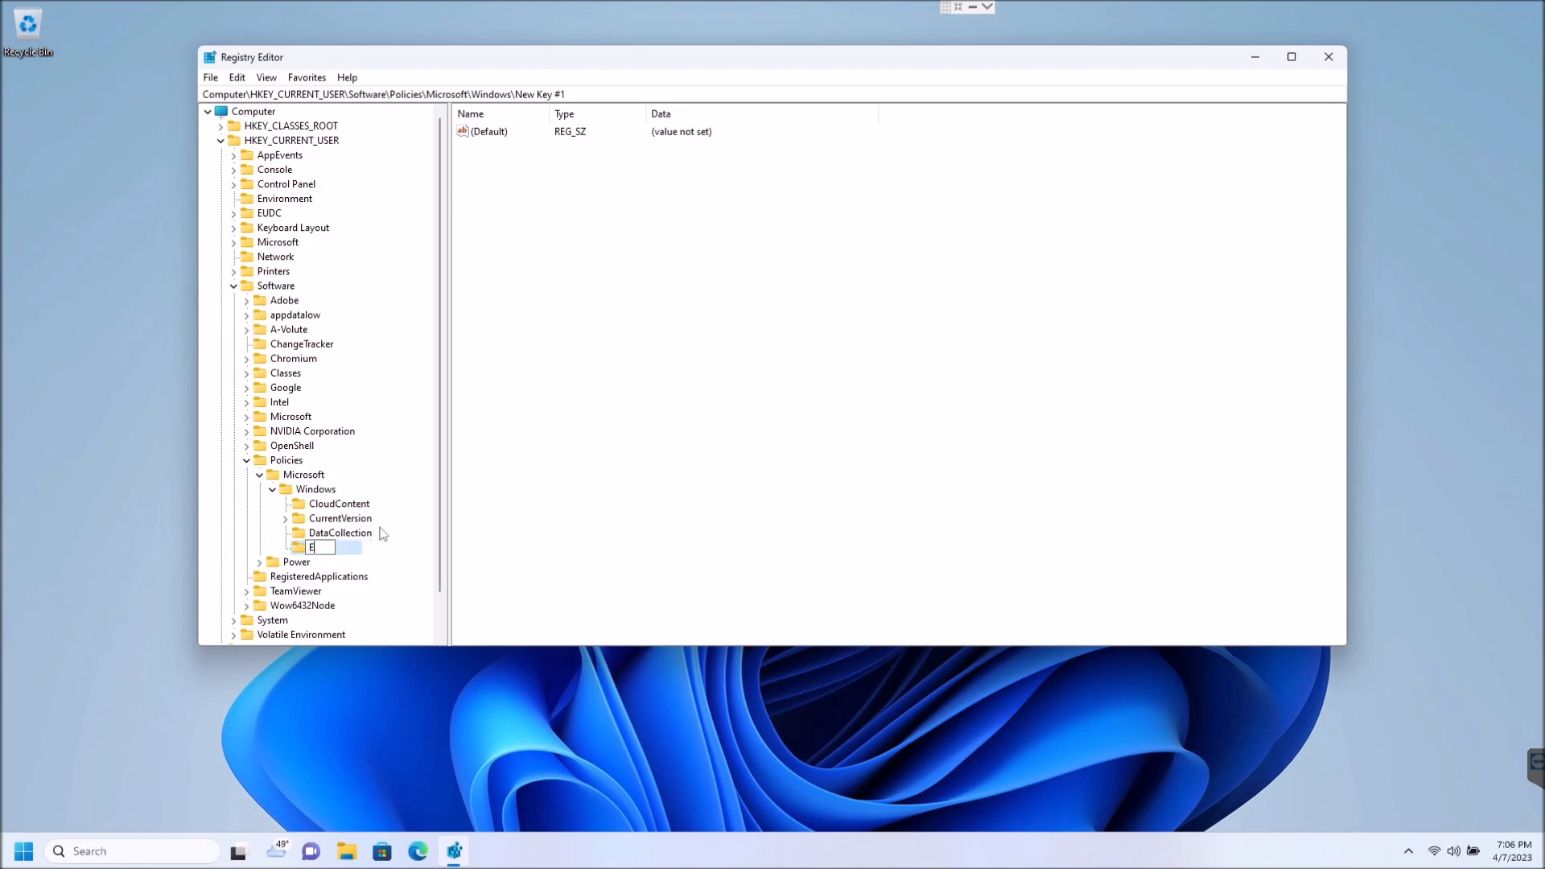
pyautogui.write('Explorer')
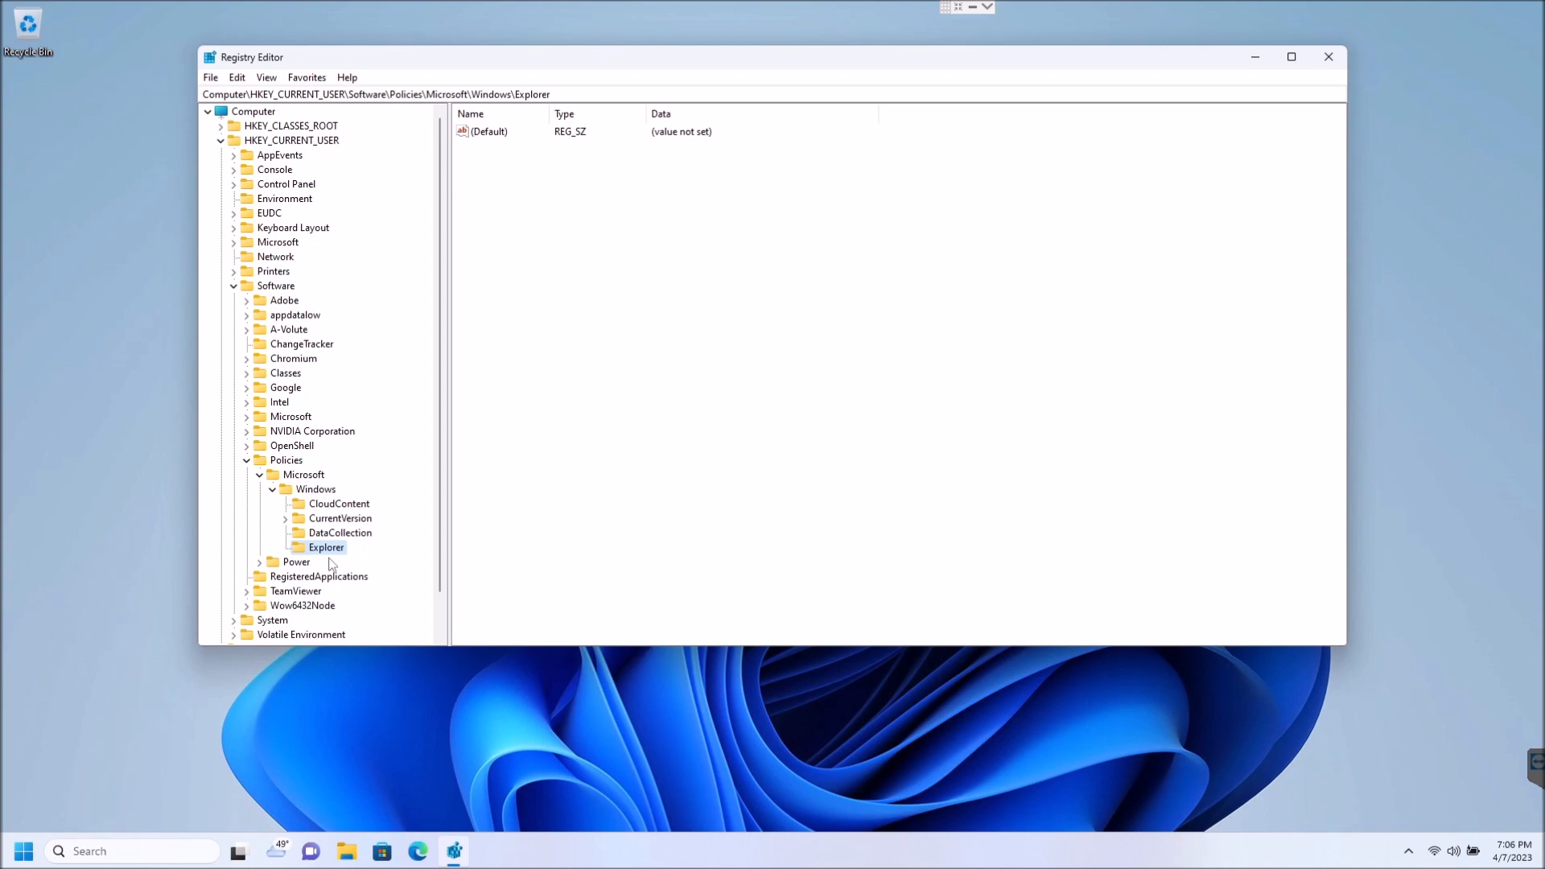
pyautogui.click(339, 532)
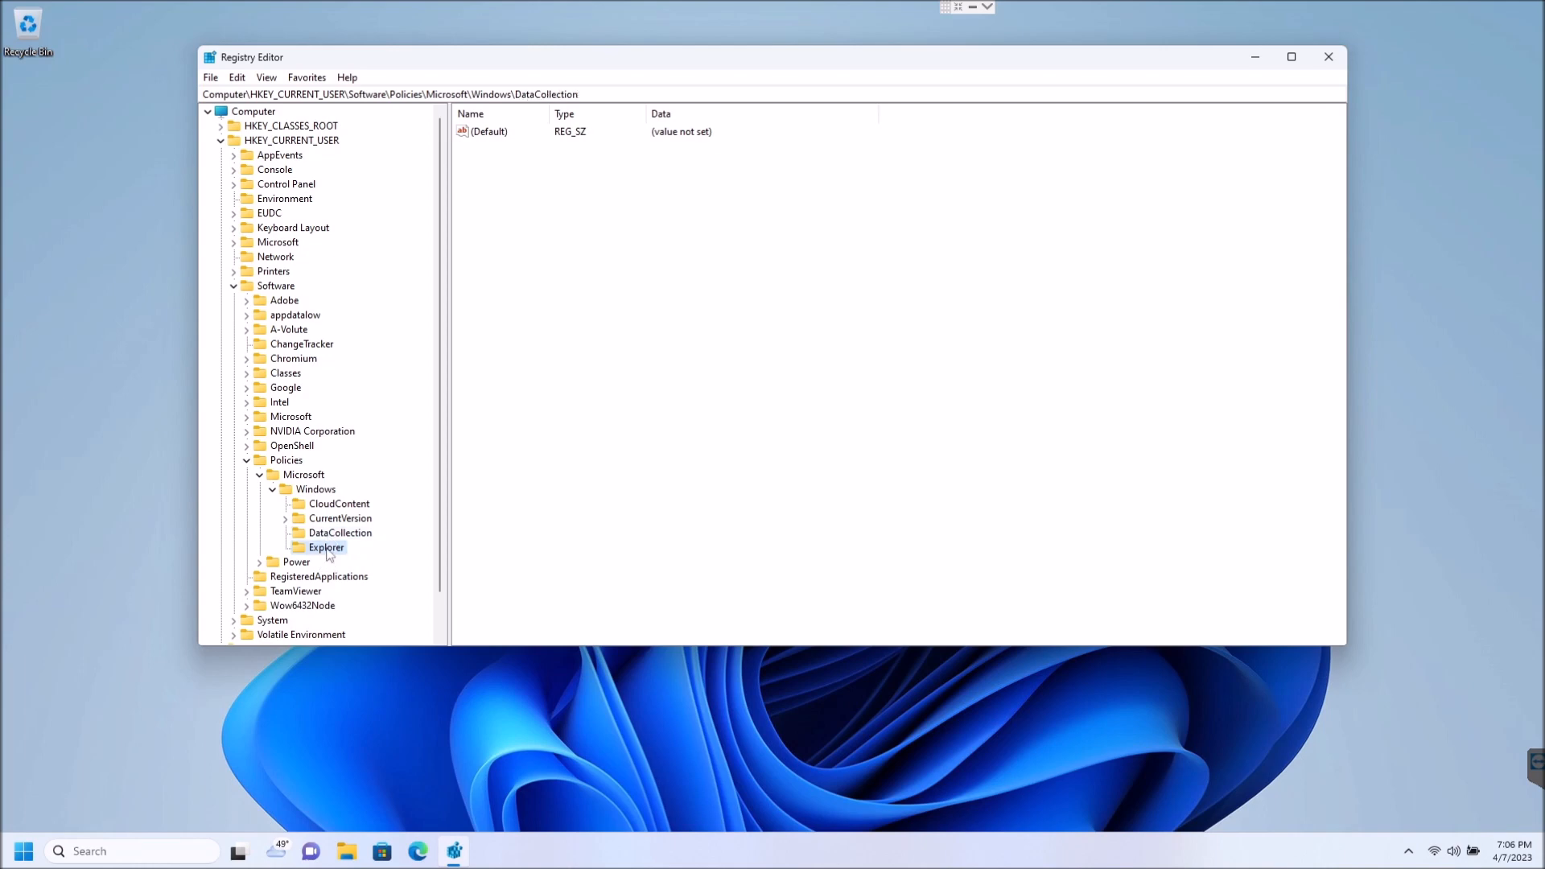
pyautogui.click(326, 547)
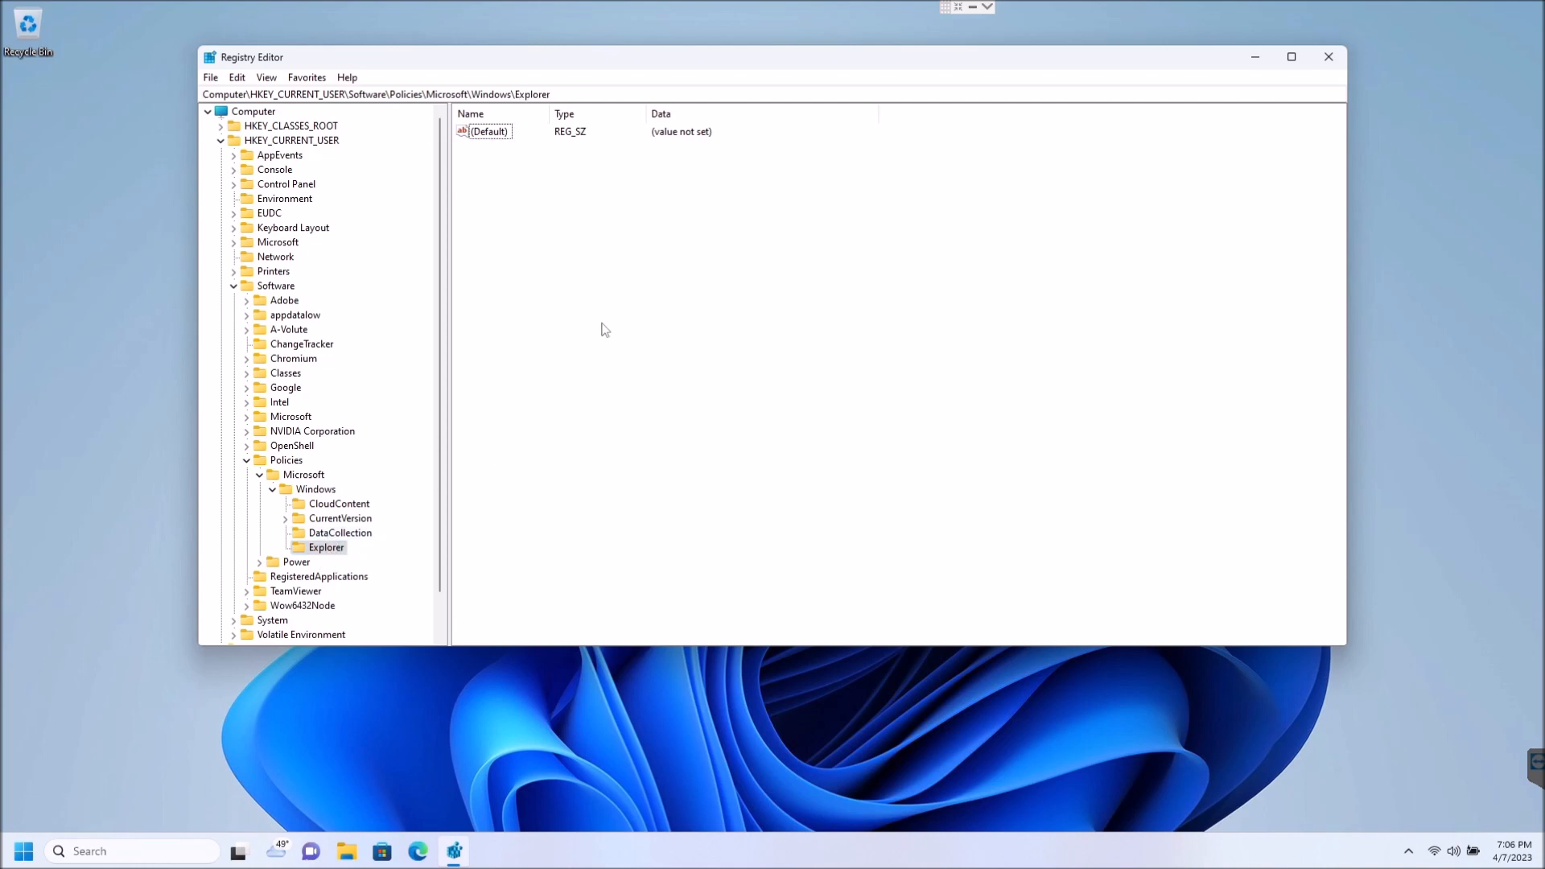
# Step: Add a DWORD (32-bit) value named DisableSearchBoxSuggestions to the Explorer key
pyautogui.rightClick(603, 329)
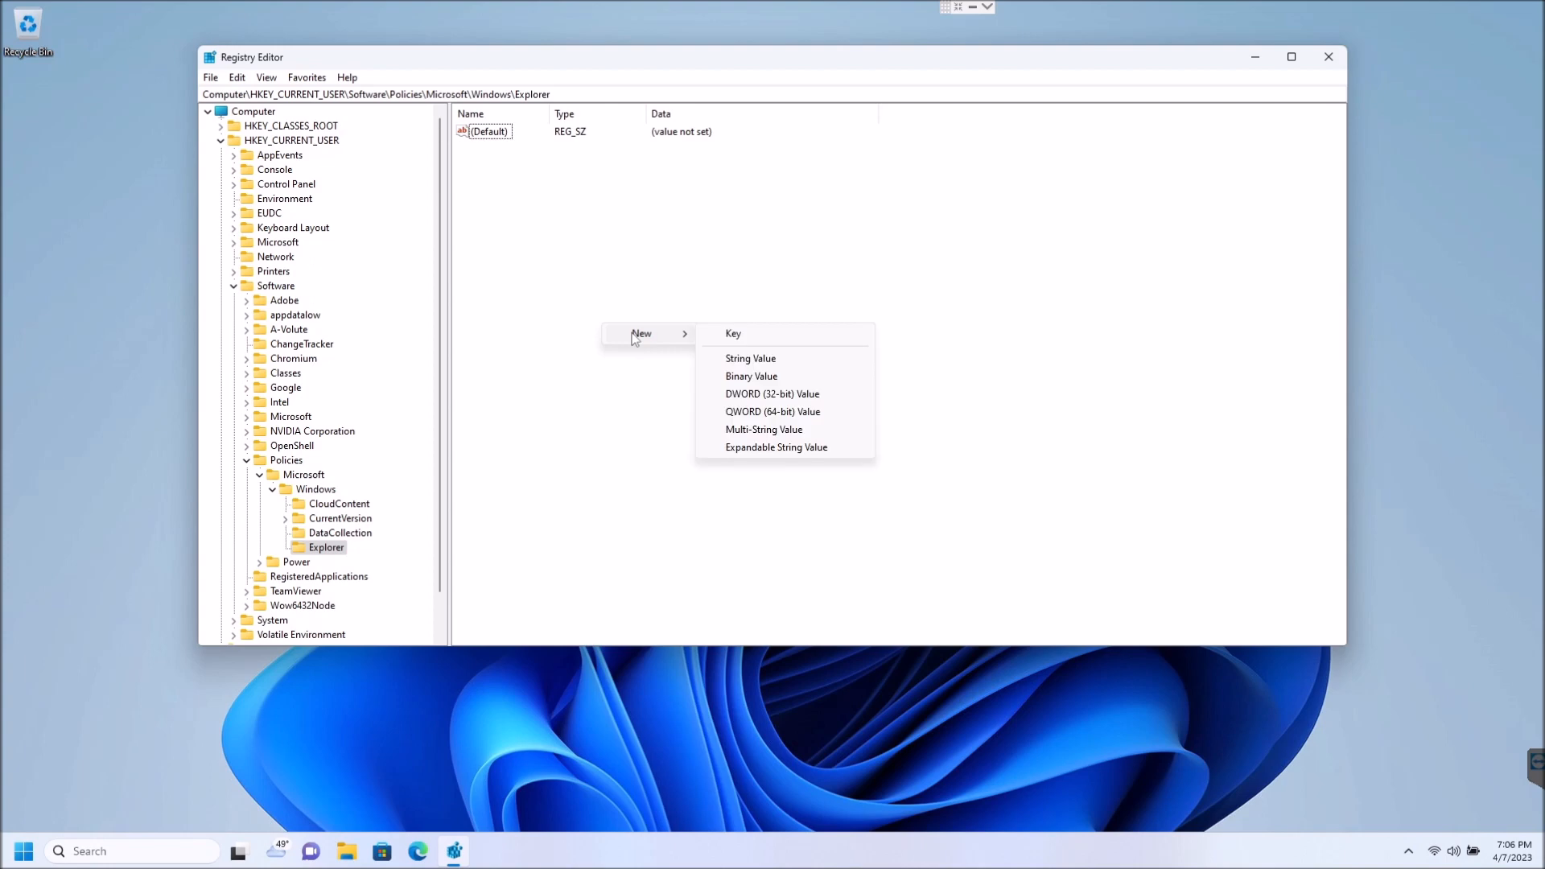
pyautogui.moveTo(779, 385)
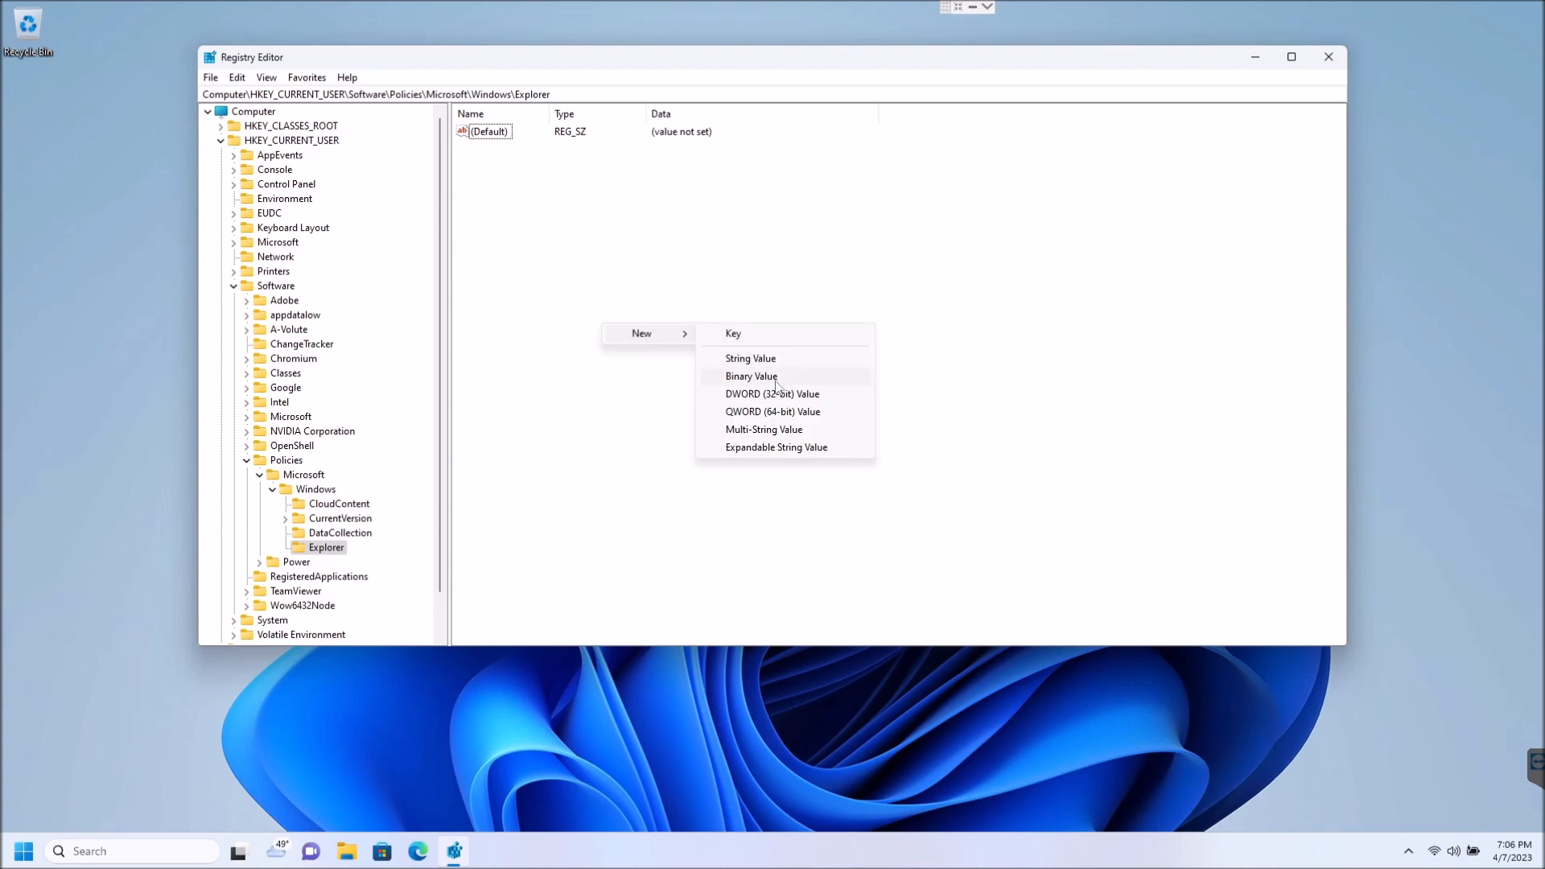
pyautogui.click(772, 394)
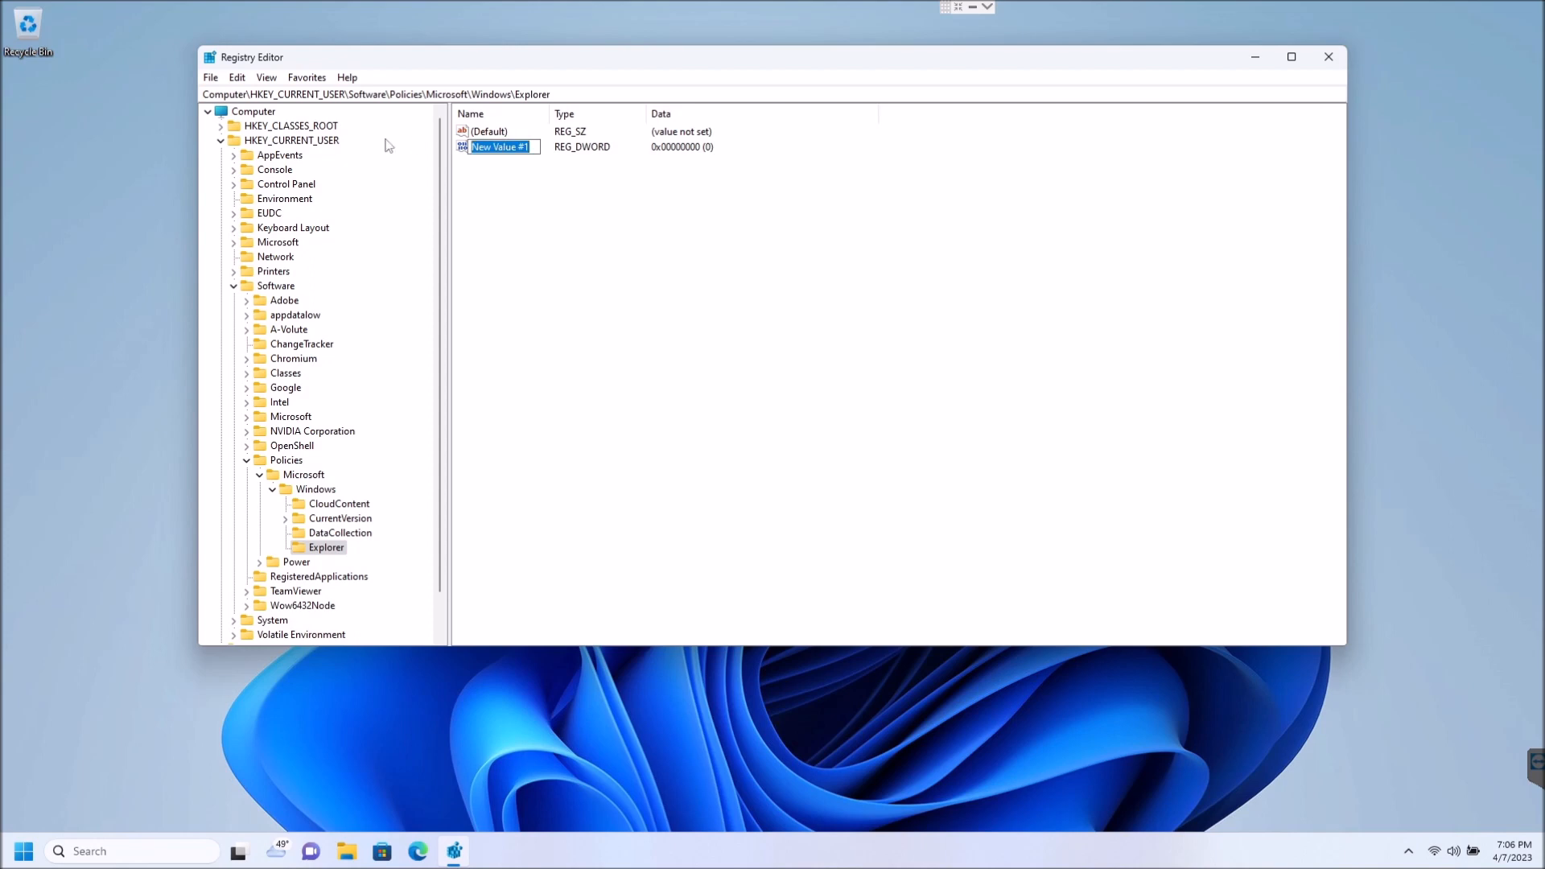
pyautogui.write('DisableSearchBoxSuggestions')
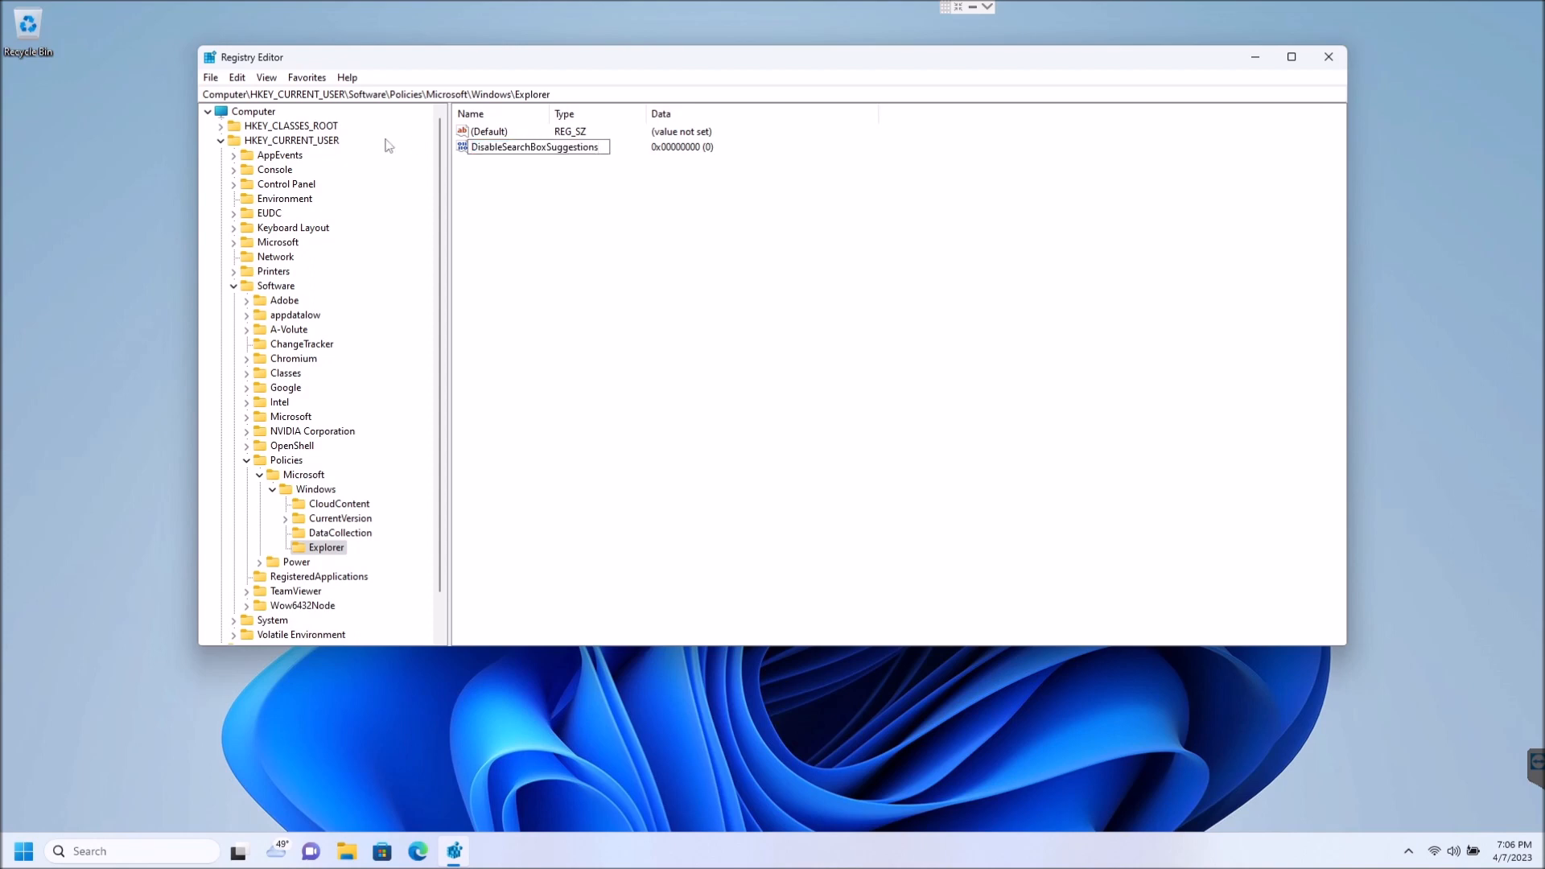
pyautogui.doubleClick(535, 147)
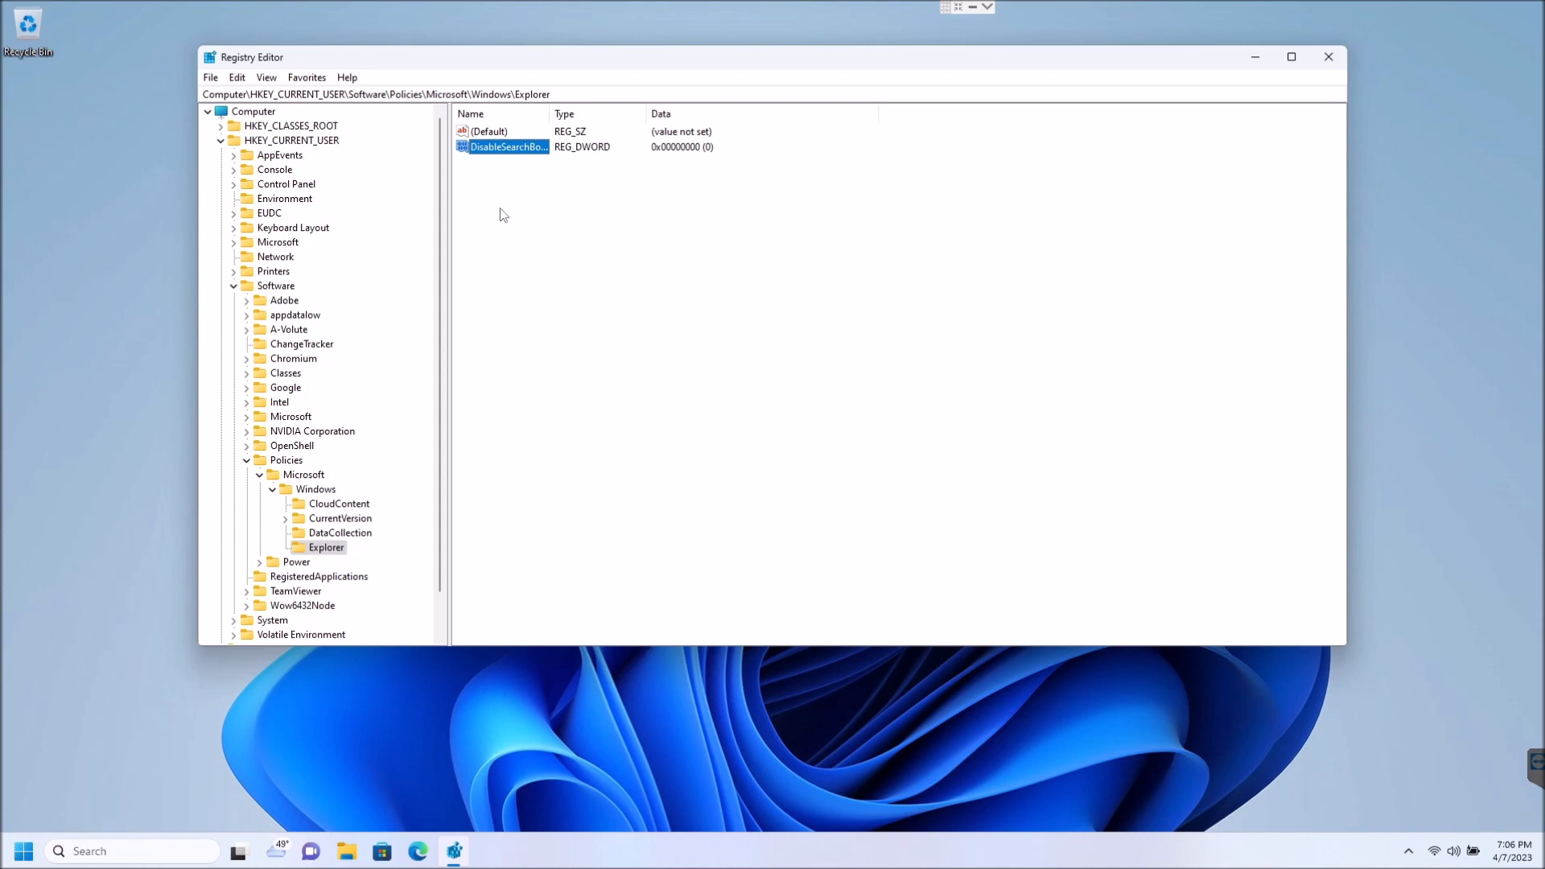
# Step: Change DisableSearchBoxSuggestions' value data from 0 to 1
pyautogui.doubleClick(505, 147)
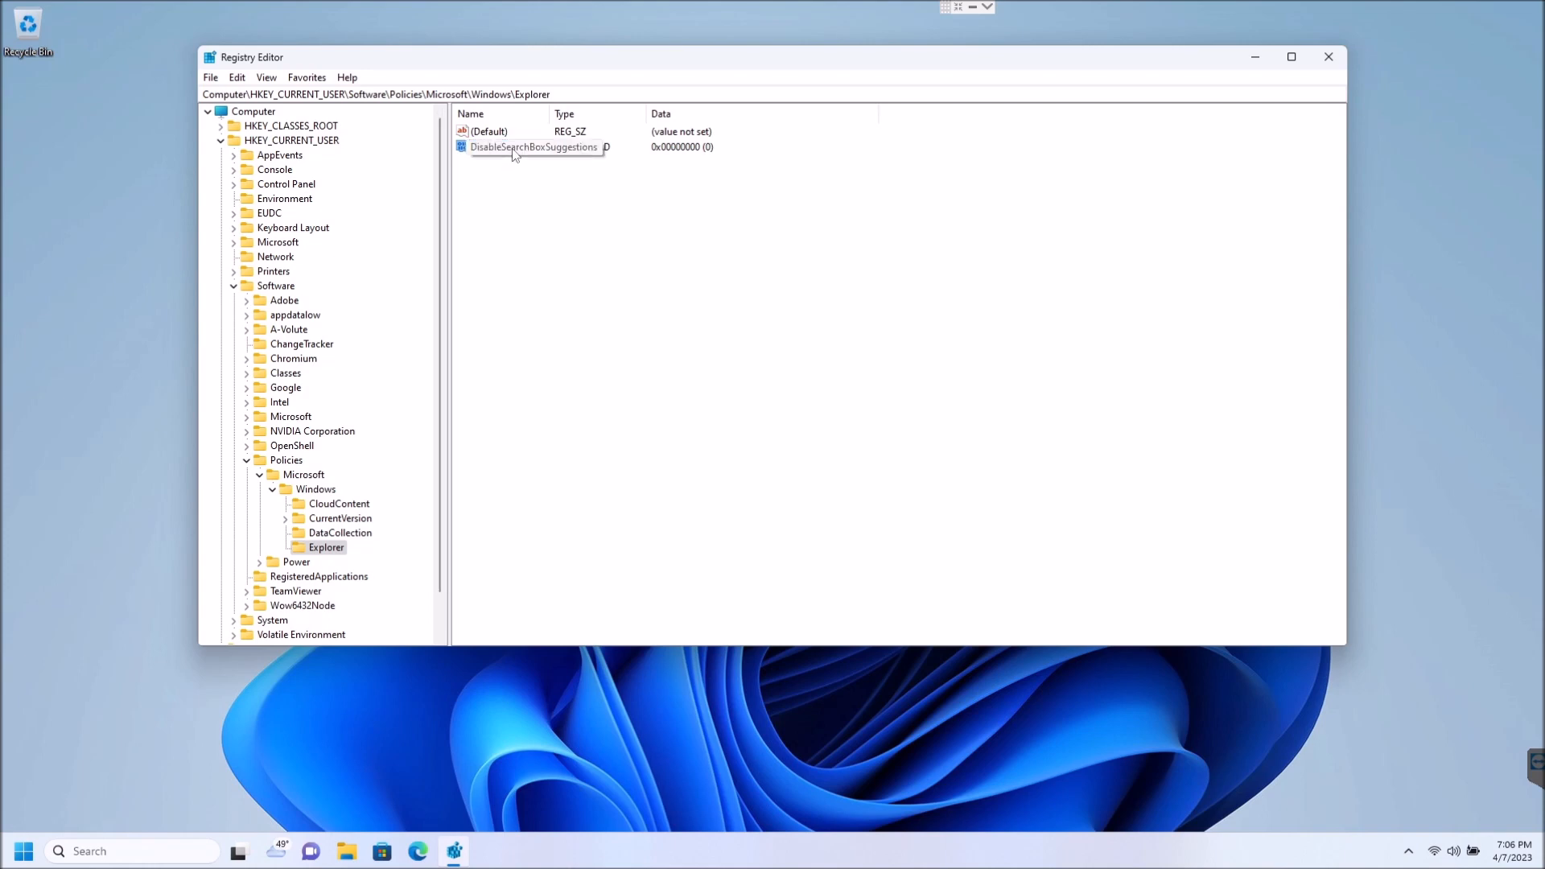
pyautogui.doubleClick(533, 146)
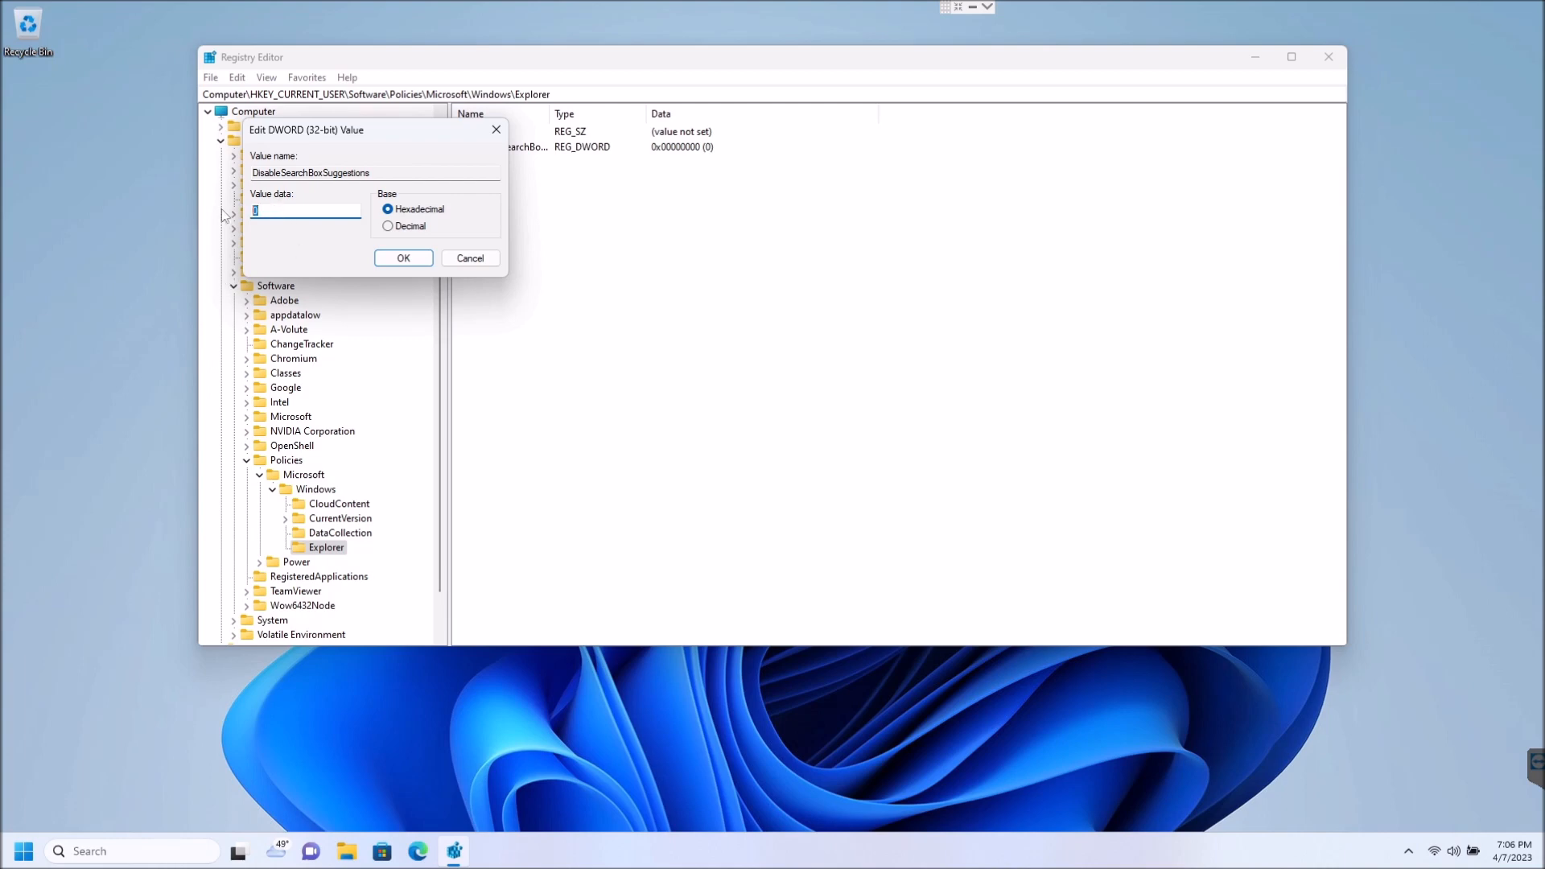
pyautogui.write('1')
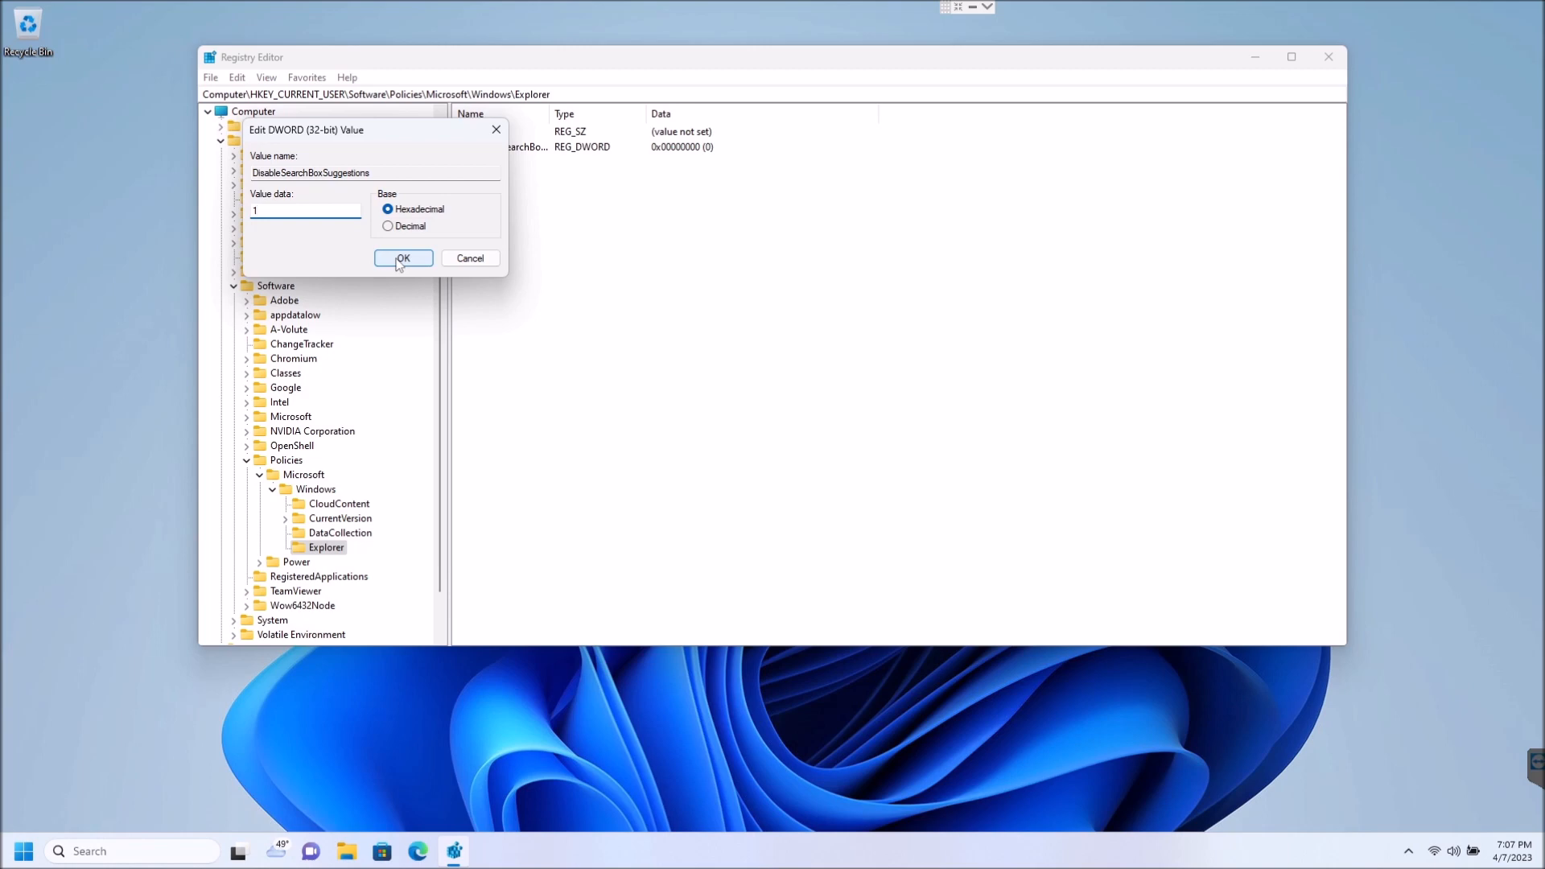
pyautogui.click(402, 258)
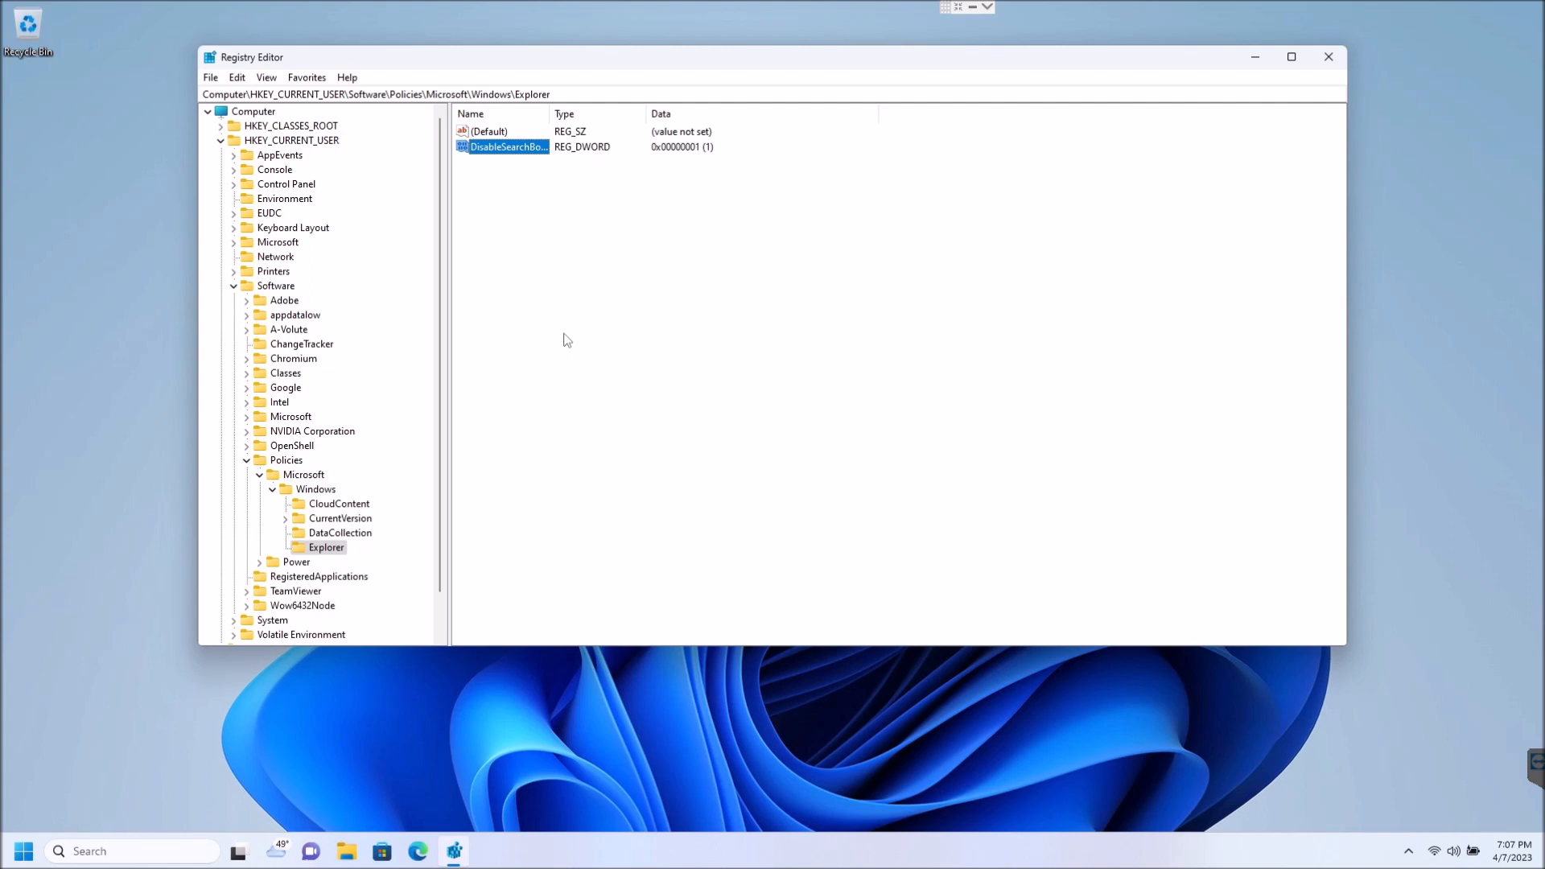
pyautogui.moveTo(616, 399)
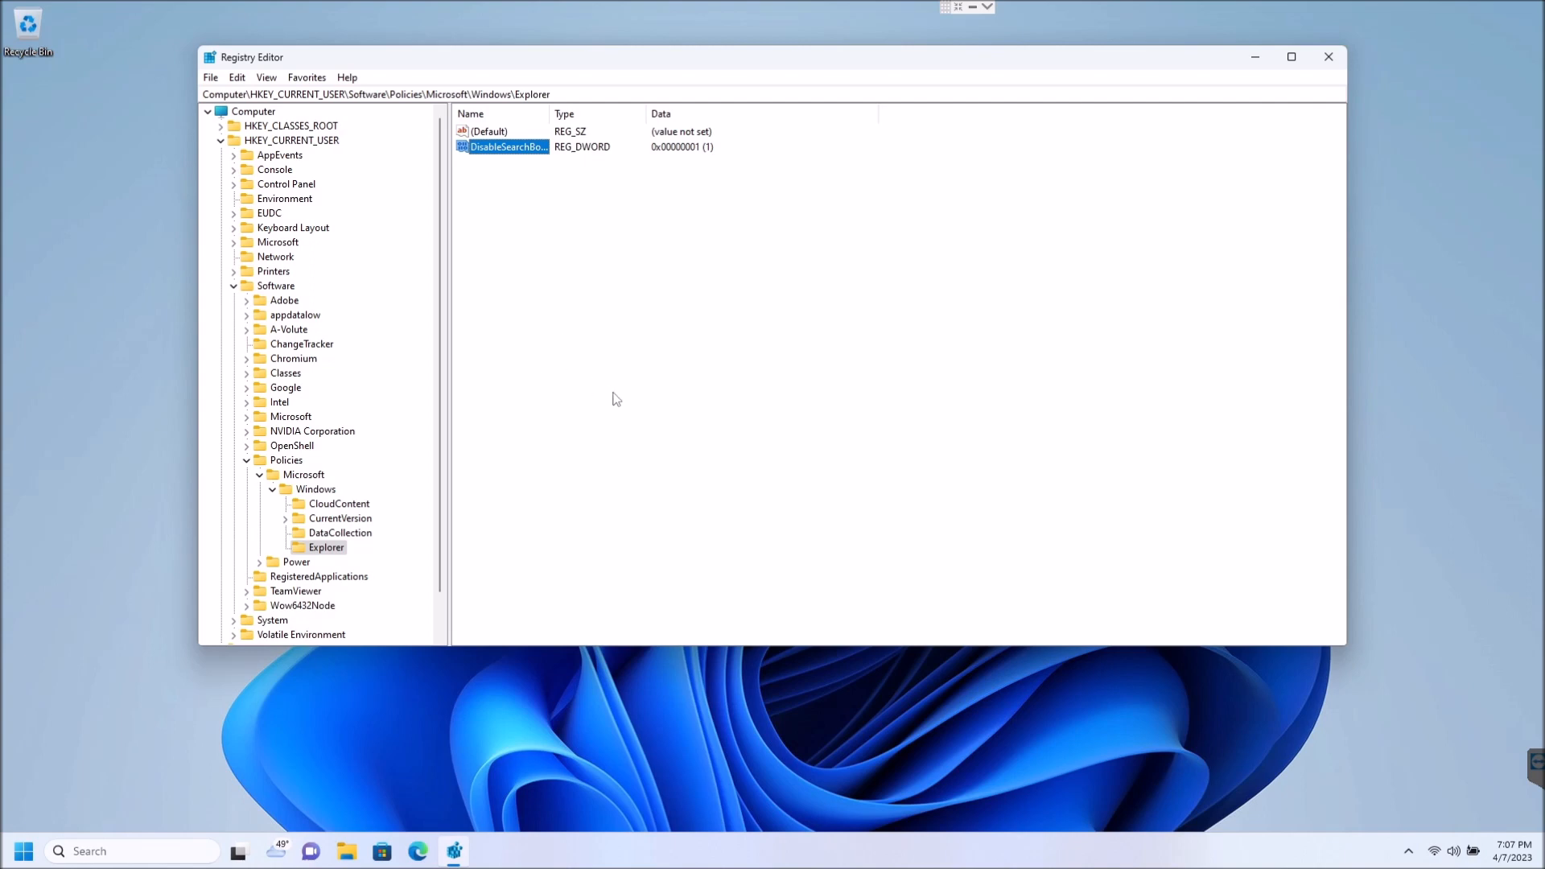
pyautogui.moveTo(523, 444)
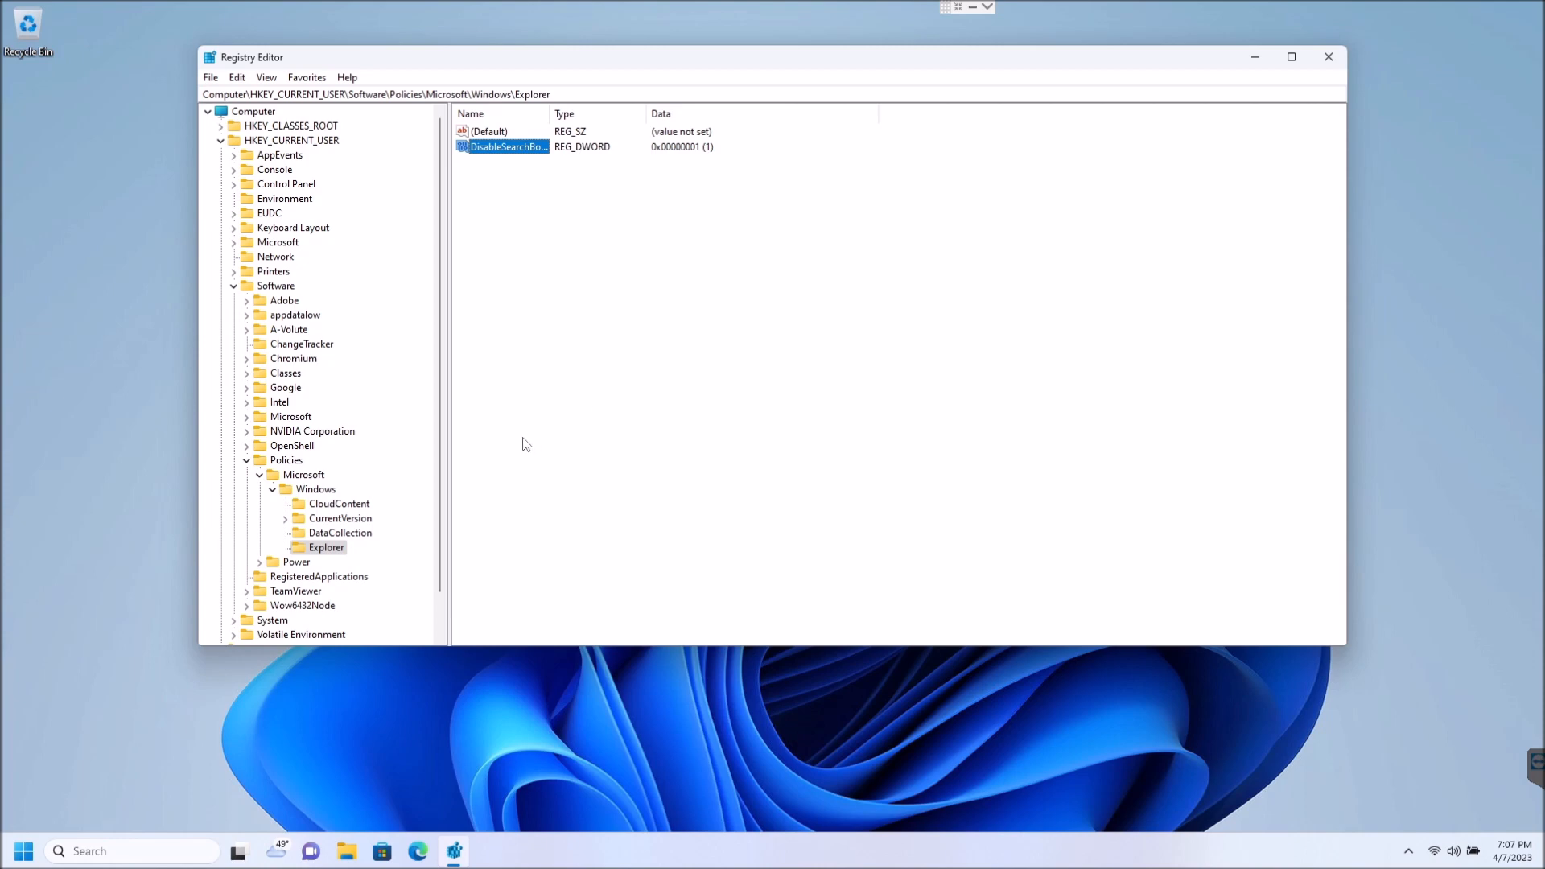
pyautogui.moveTo(529, 447)
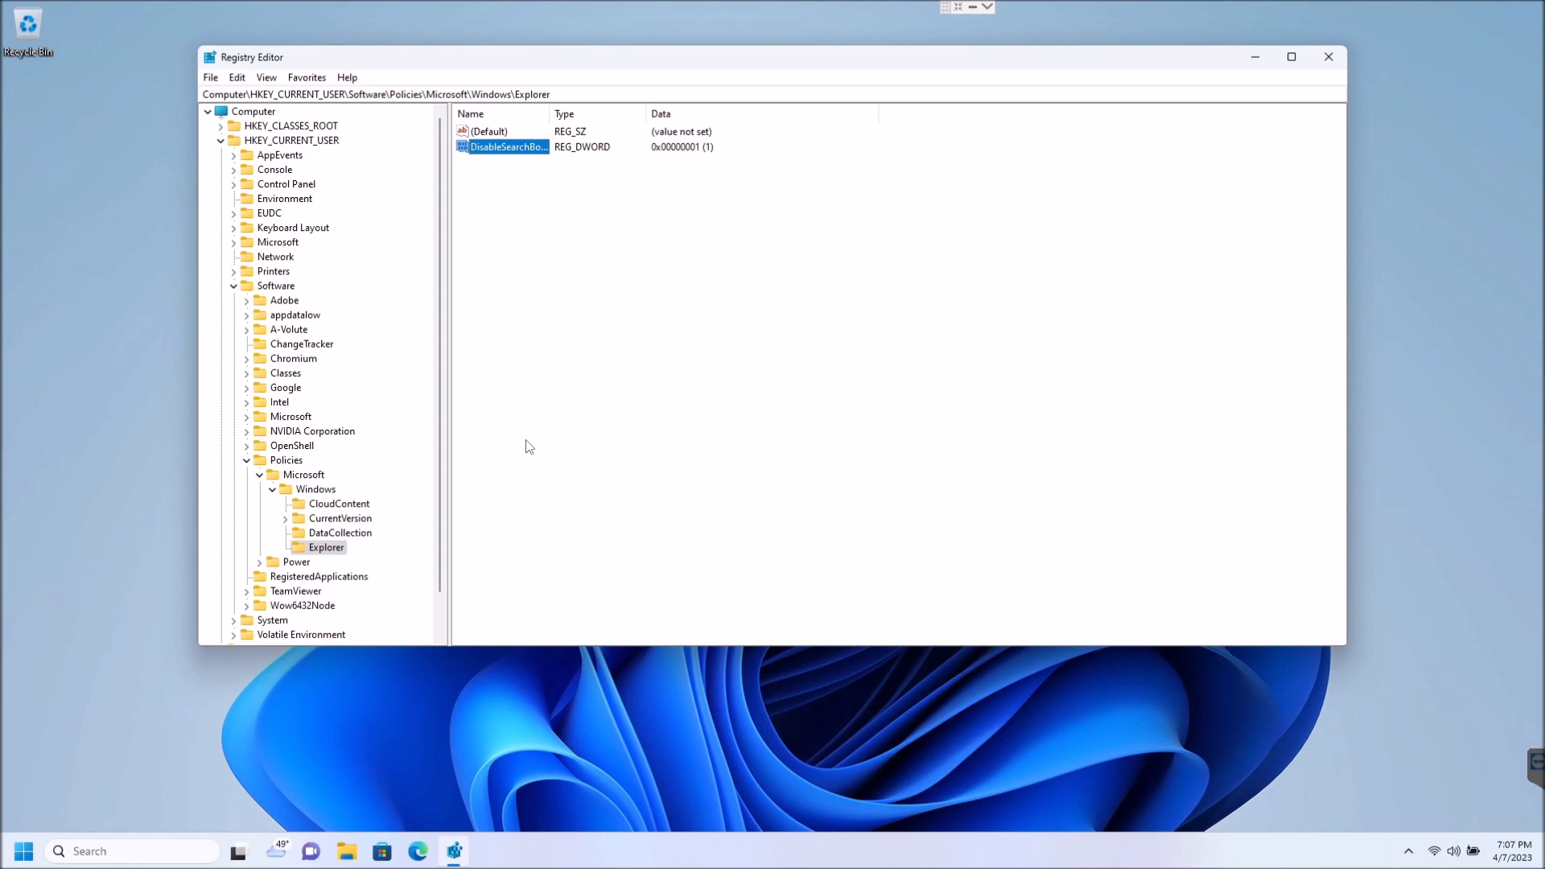
pyautogui.moveTo(22, 851)
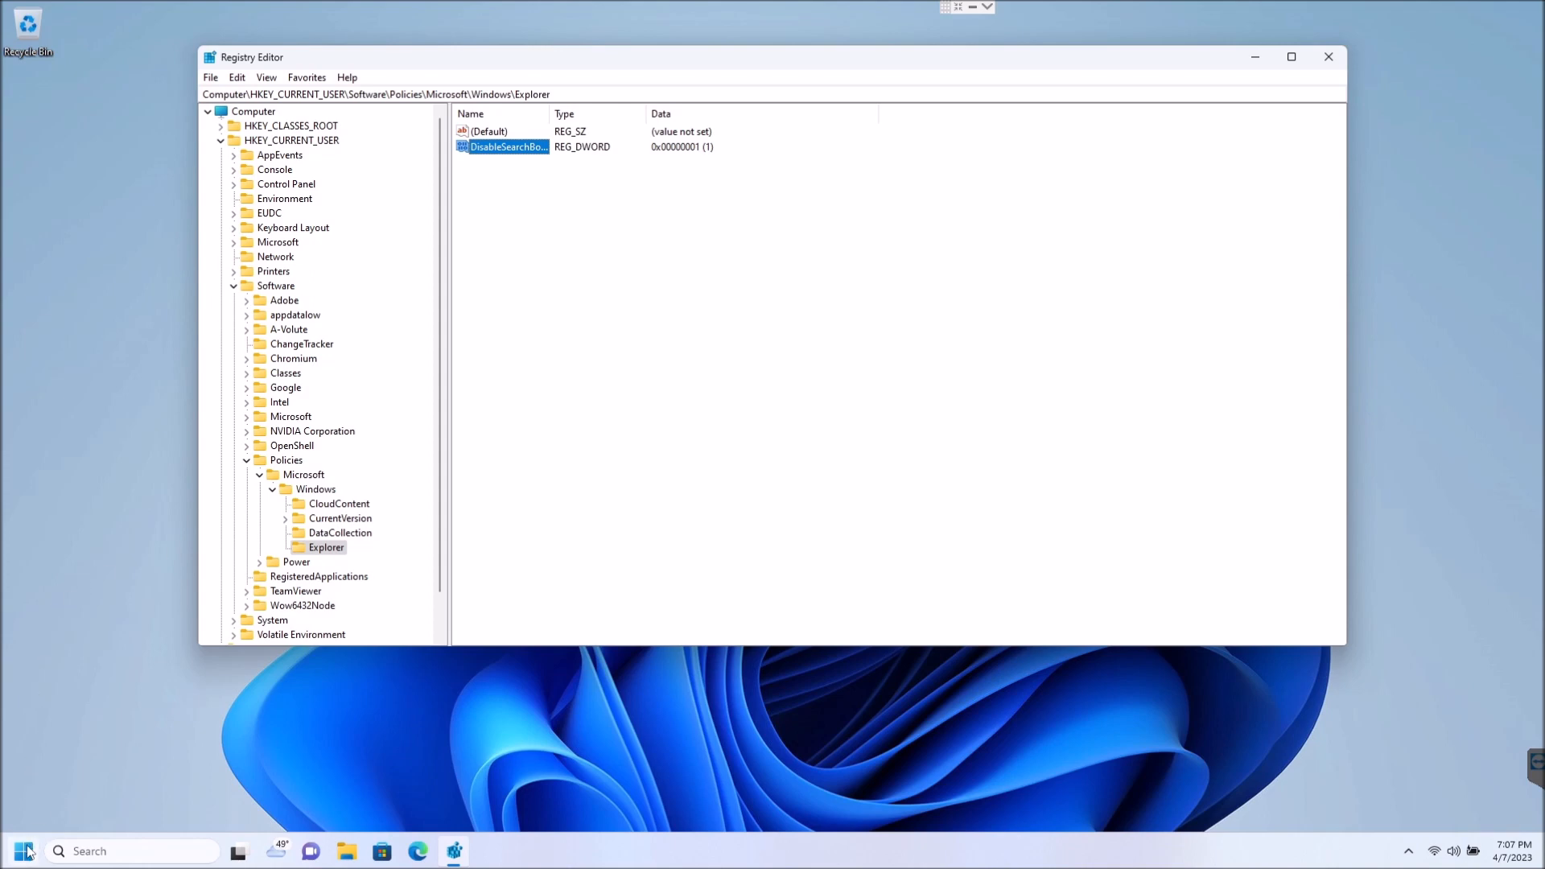
# Step: Open Task Manager and select the Windows Explorer process to restart it
pyautogui.rightClick(23, 851)
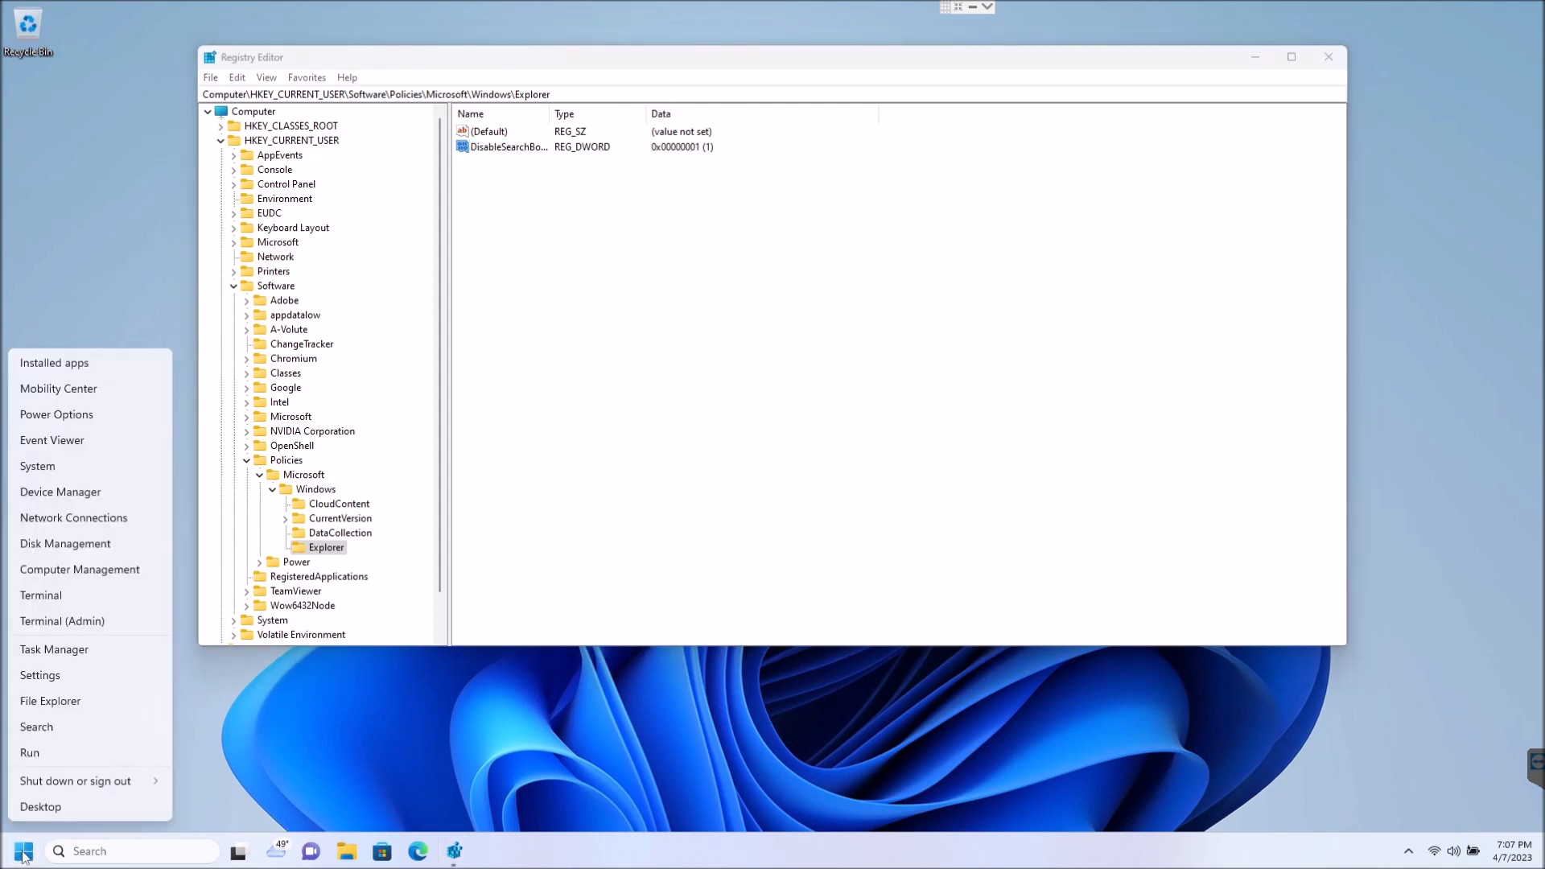
pyautogui.click(53, 649)
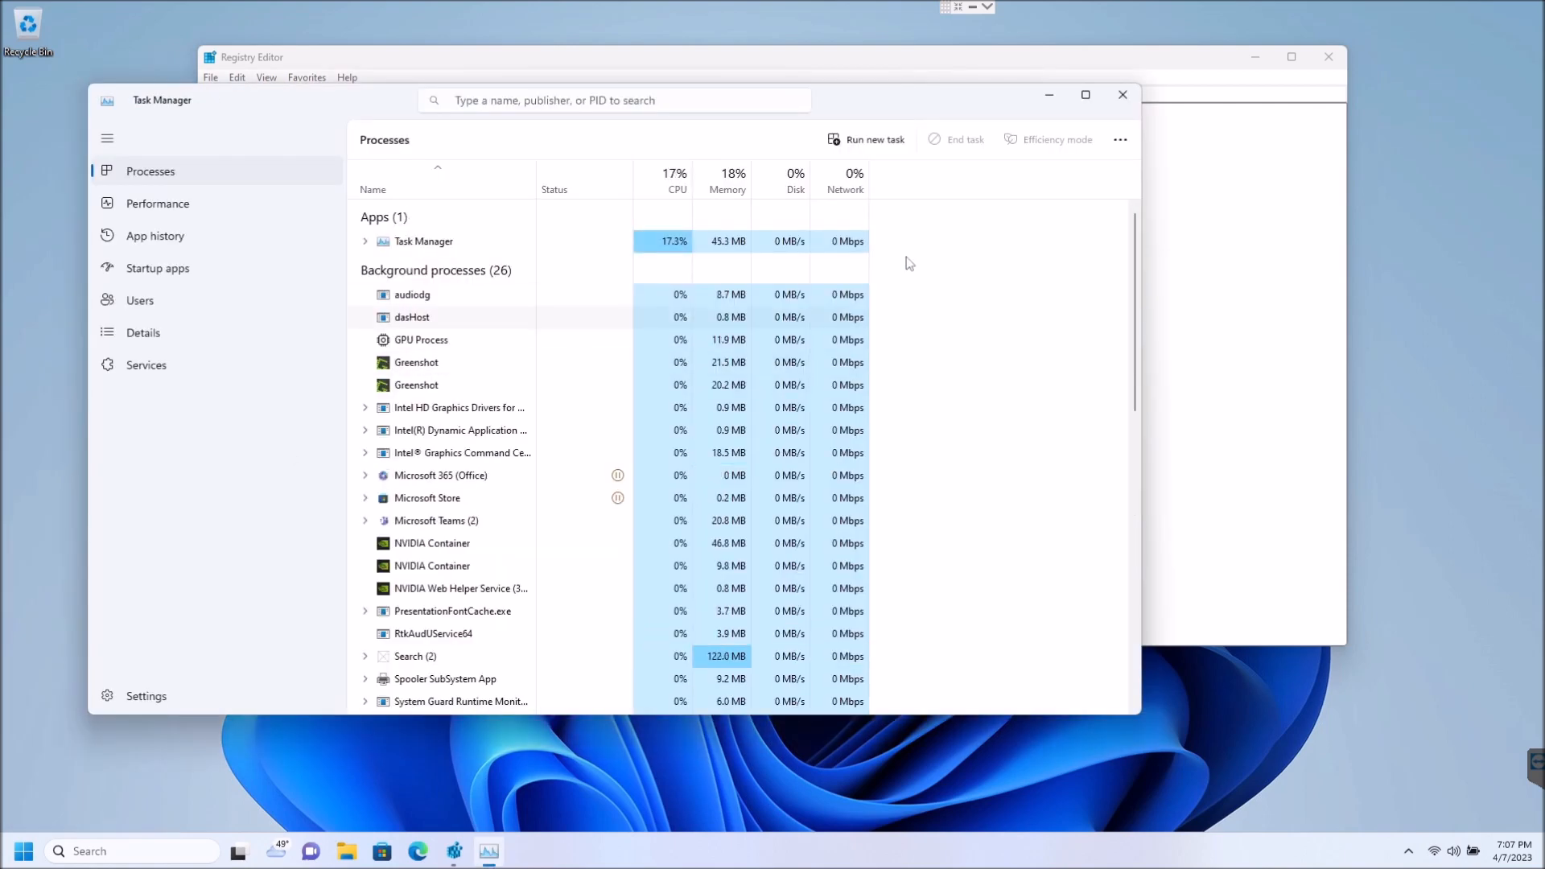
pyautogui.scroll(-3)
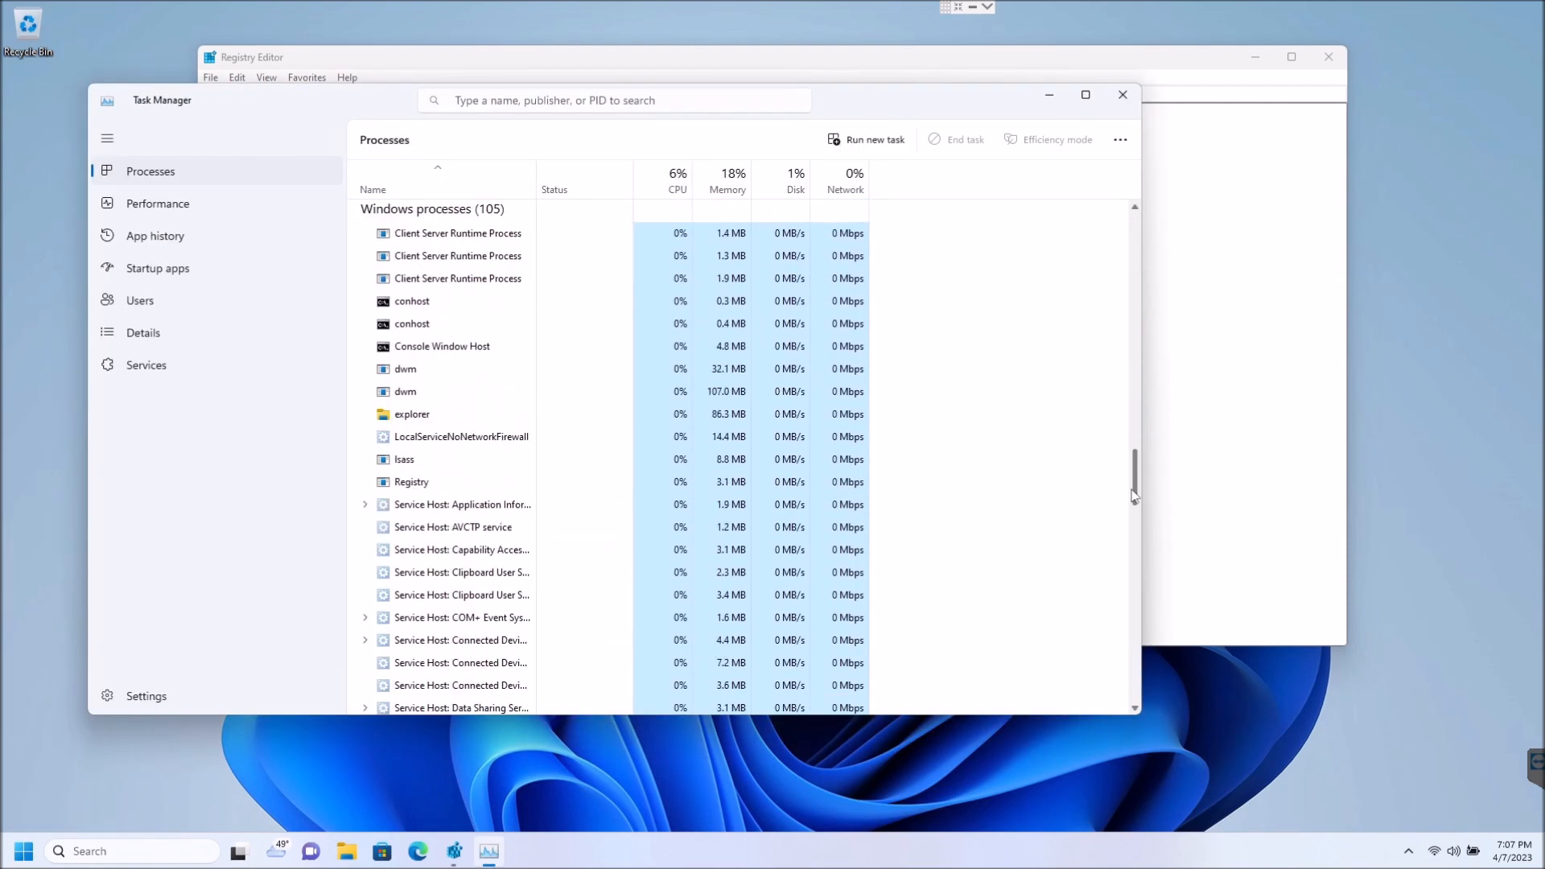
pyautogui.scroll(-3)
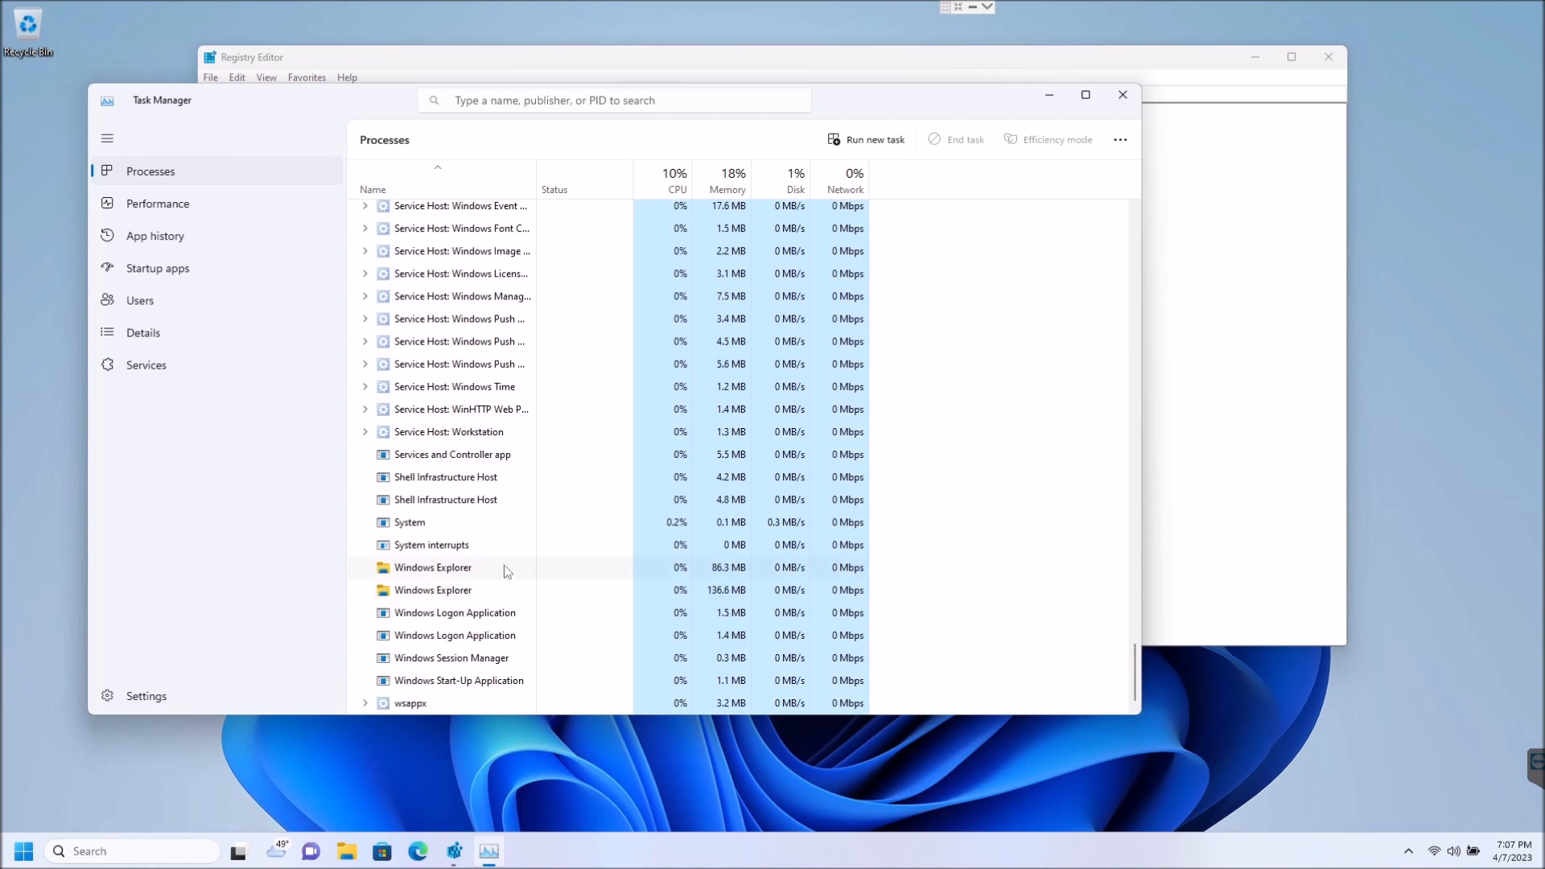
pyautogui.click(432, 568)
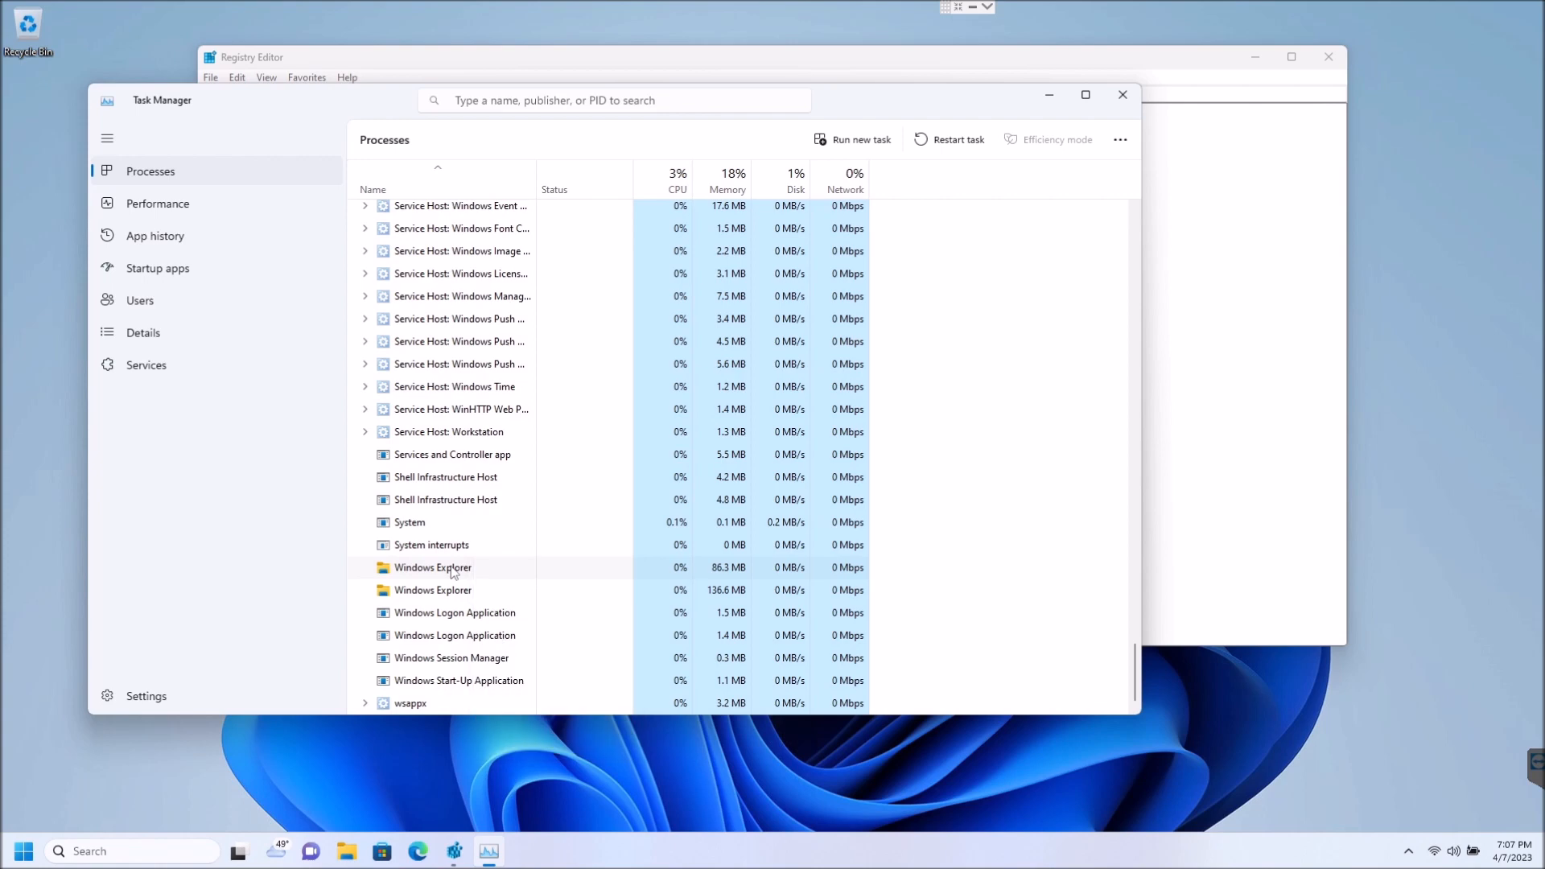
pyautogui.rightClick(433, 568)
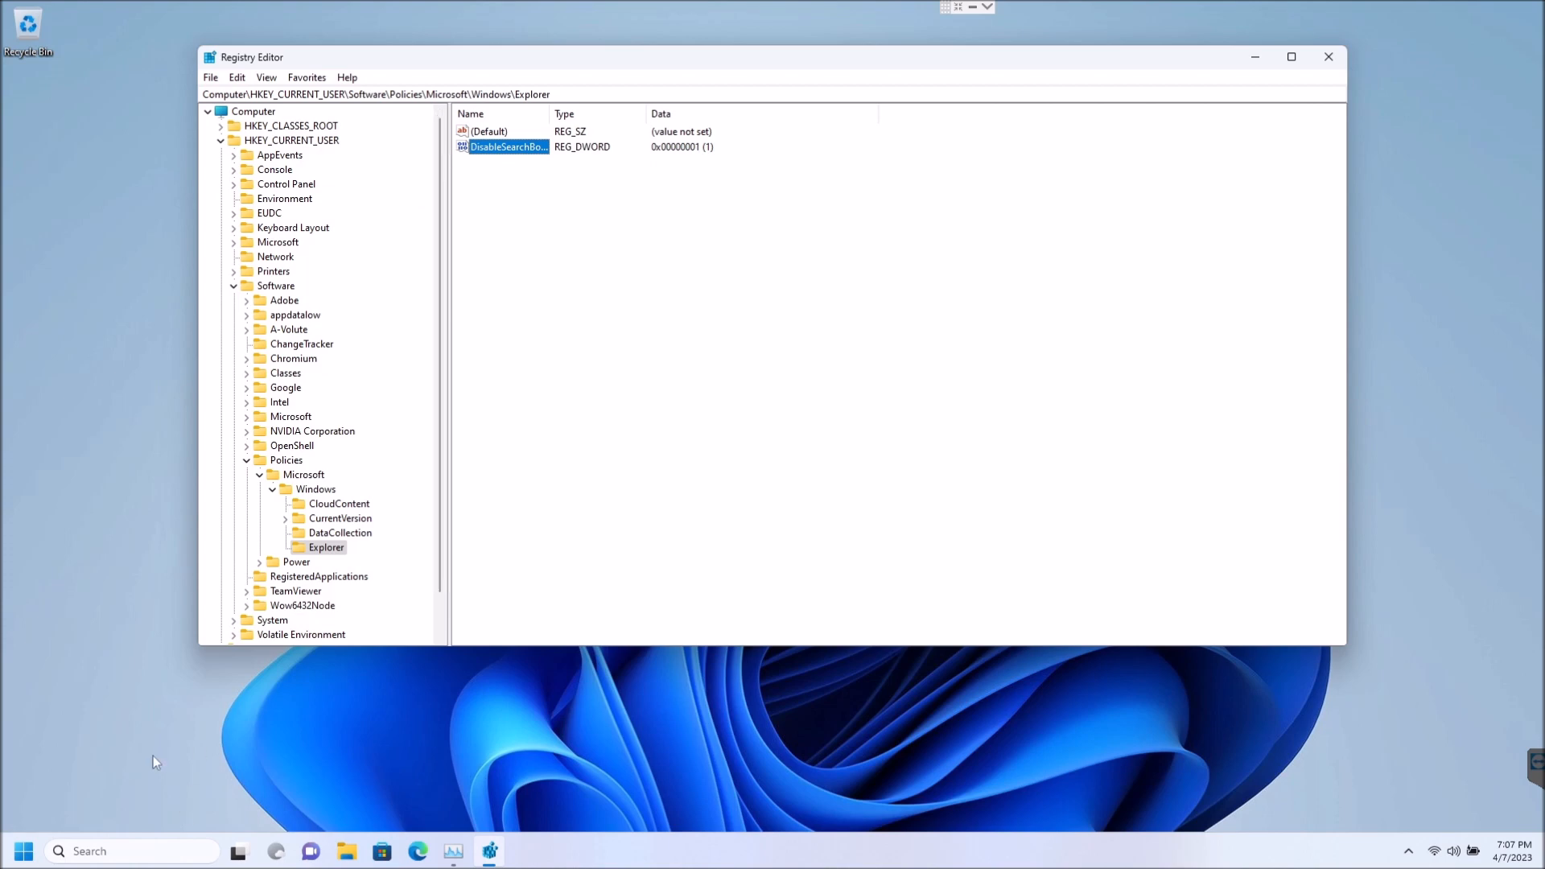
# Step: Run a test Windows search for 'co' to check for web results
pyautogui.click(22, 851)
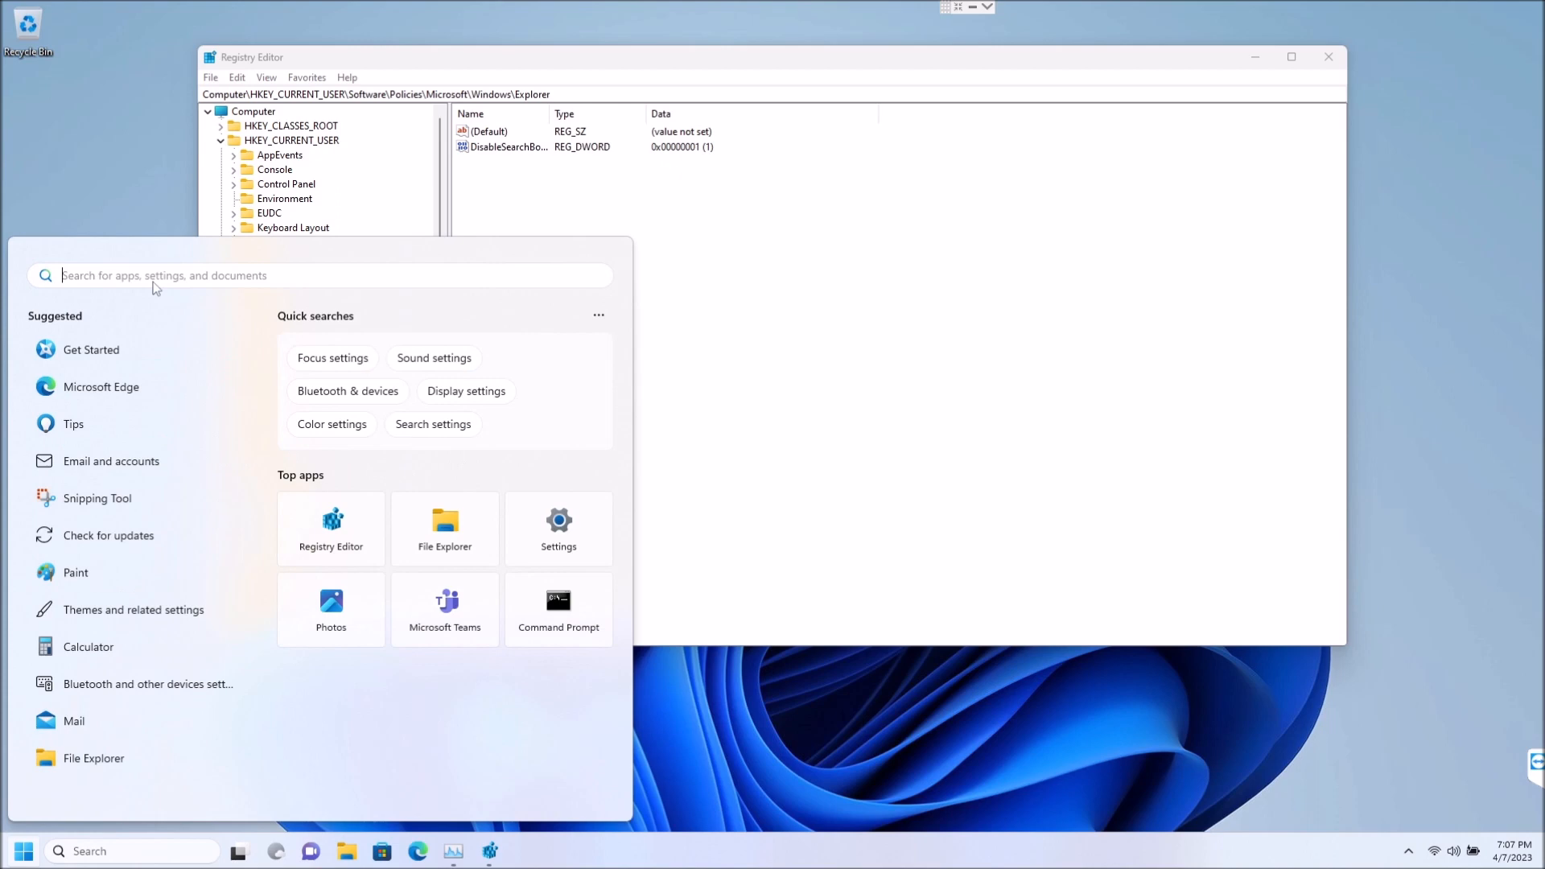
pyautogui.write('co')
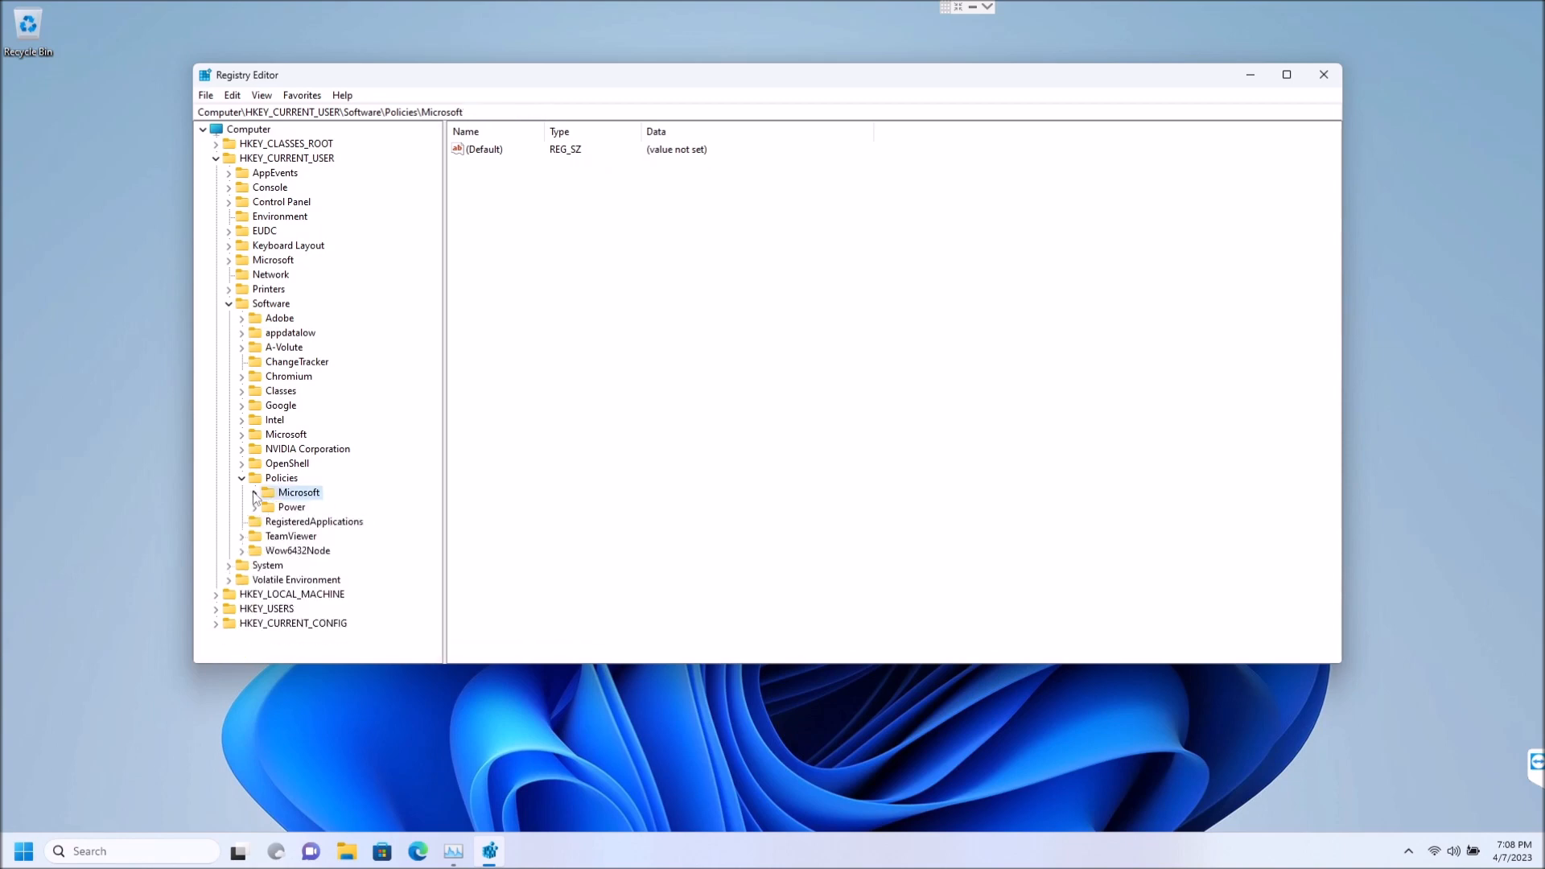
# Step: Collapse the Software branch and close Registry Editor
pyautogui.click(228, 303)
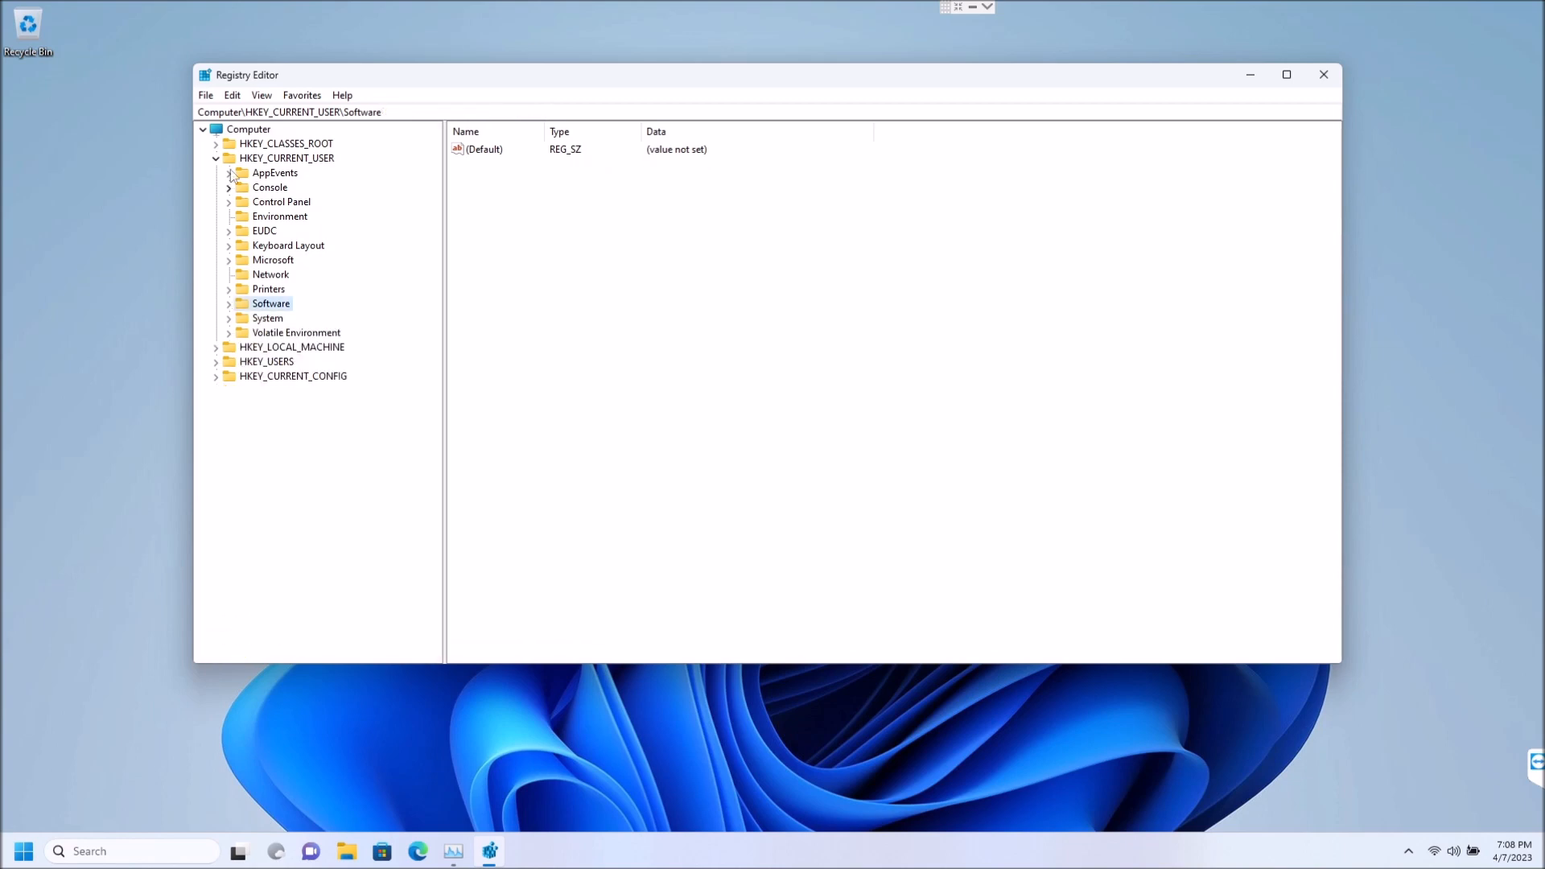
pyautogui.click(1323, 74)
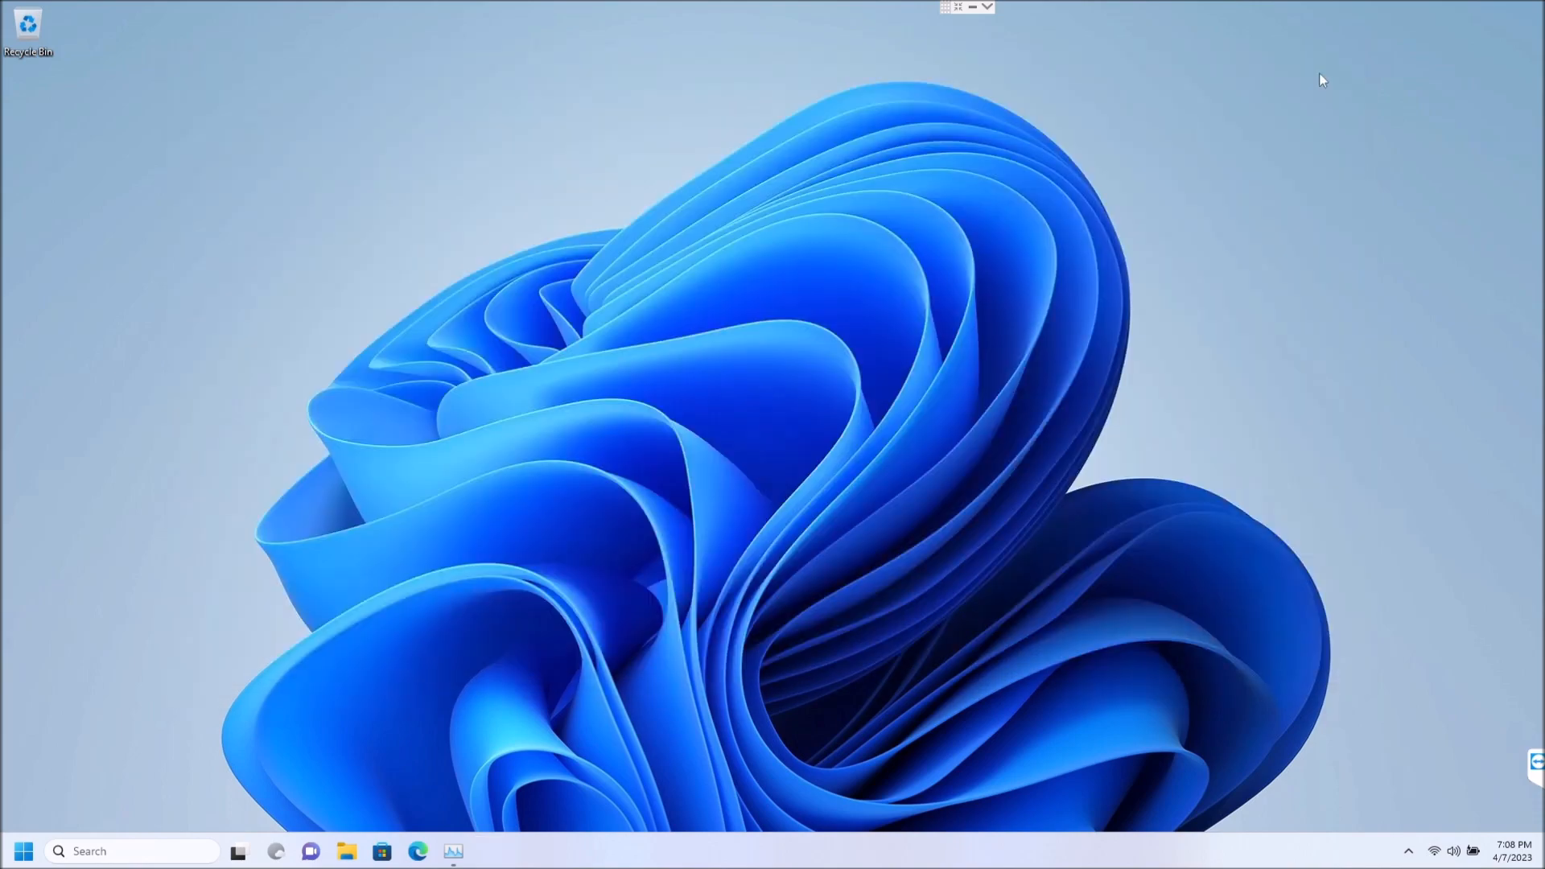